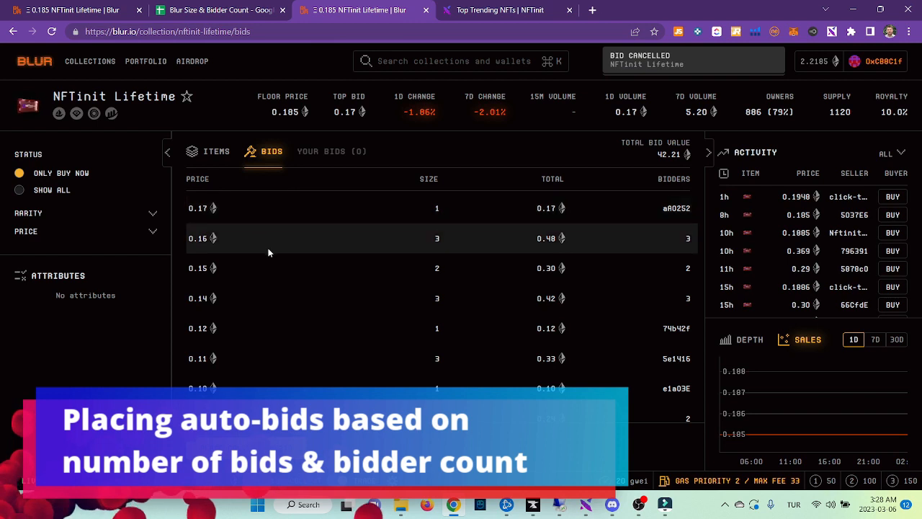
pyautogui.moveTo(447, 251)
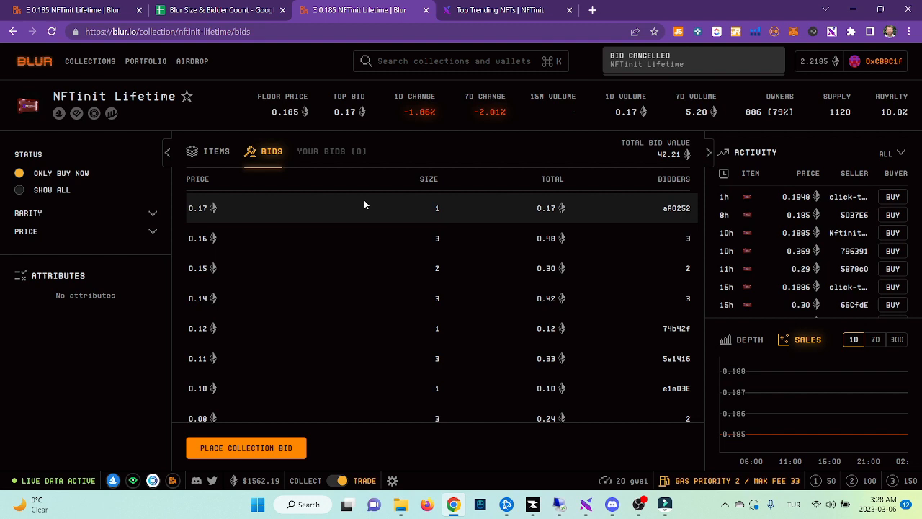
pyautogui.moveTo(396, 221)
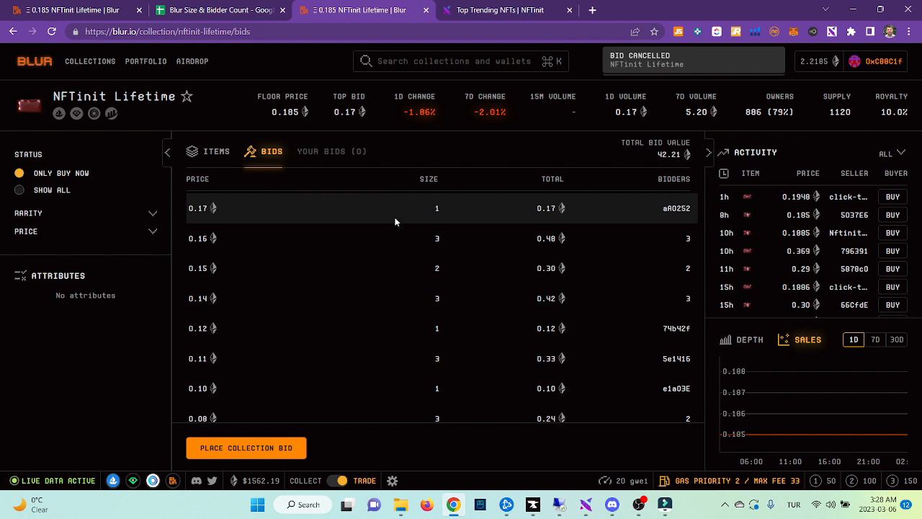
pyautogui.moveTo(201, 242)
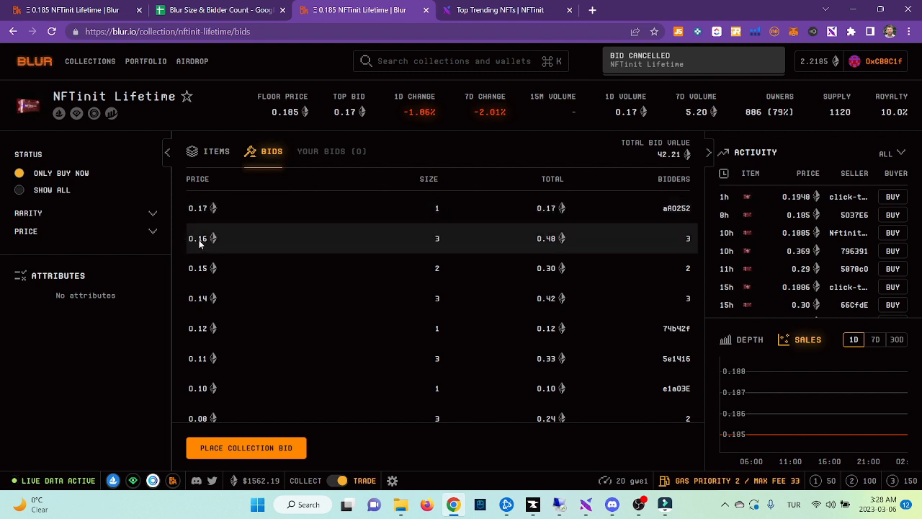
pyautogui.moveTo(432, 250)
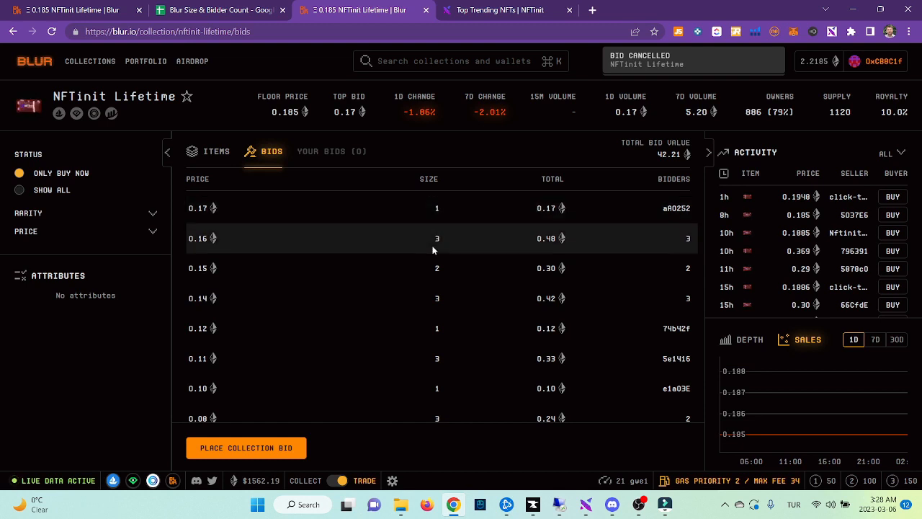
pyautogui.moveTo(215, 275)
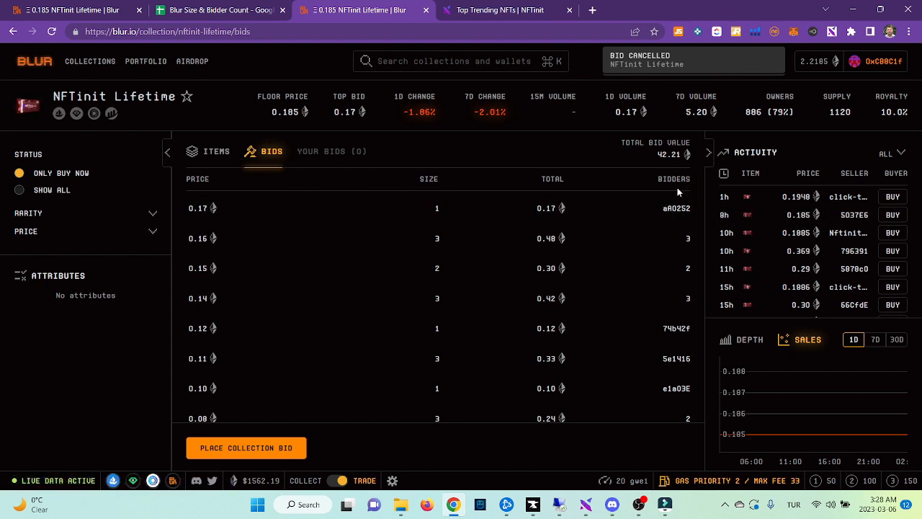
pyautogui.moveTo(618, 213)
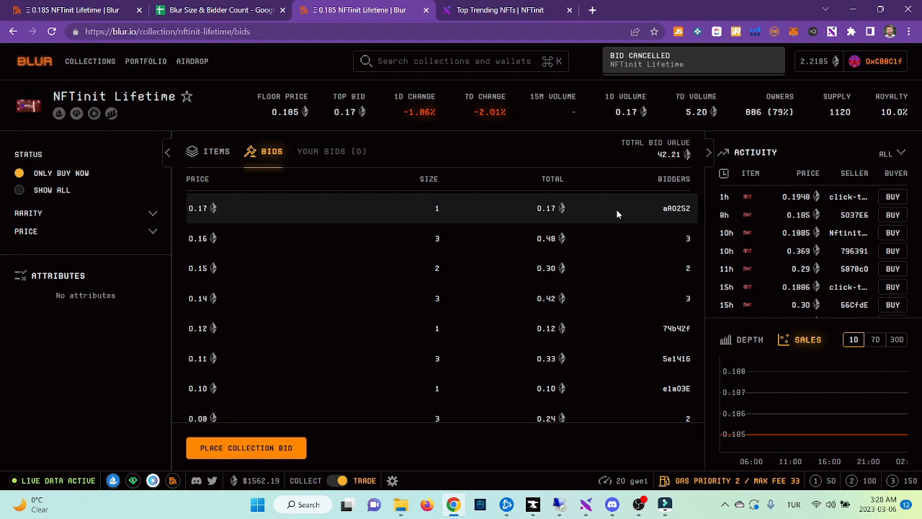
pyautogui.moveTo(654, 219)
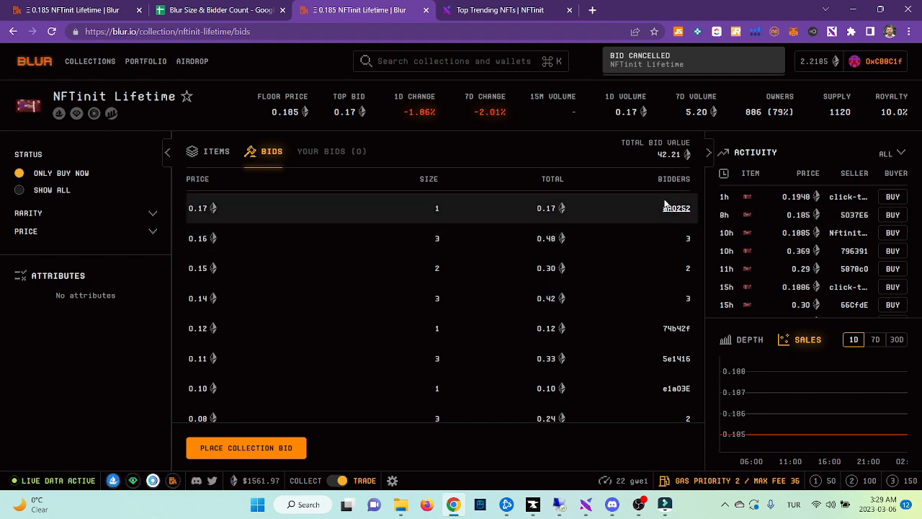
pyautogui.moveTo(628, 243)
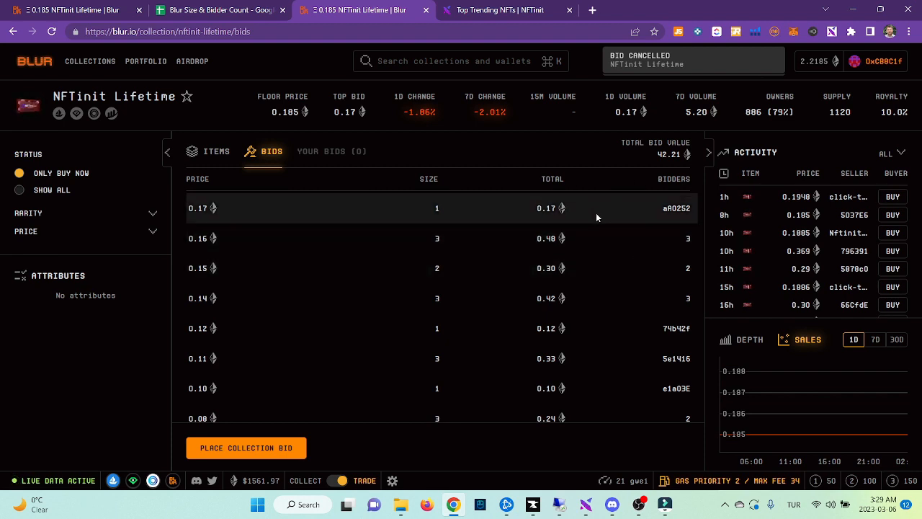
pyautogui.moveTo(634, 240)
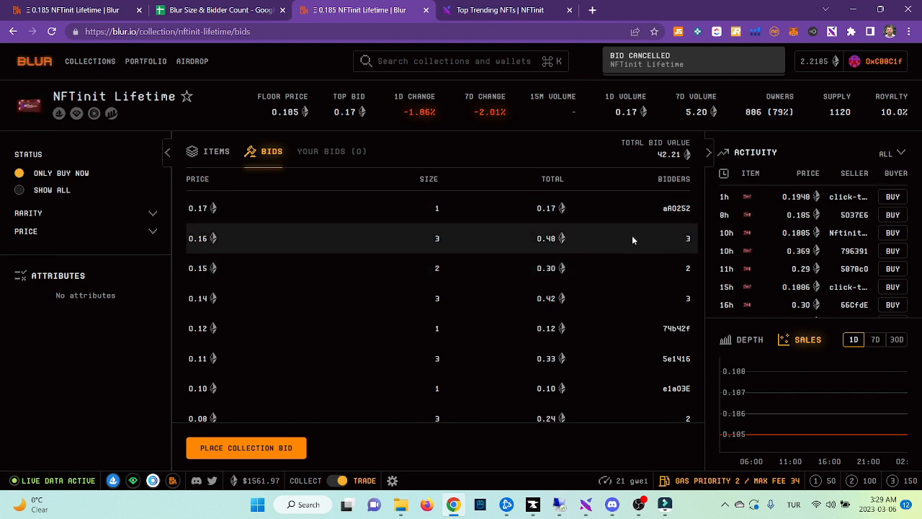
pyautogui.moveTo(702, 237)
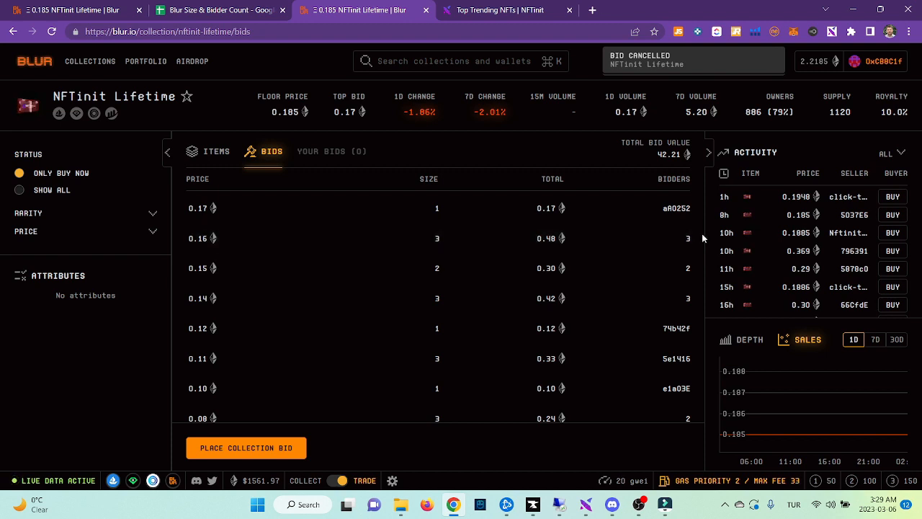
pyautogui.moveTo(688, 238)
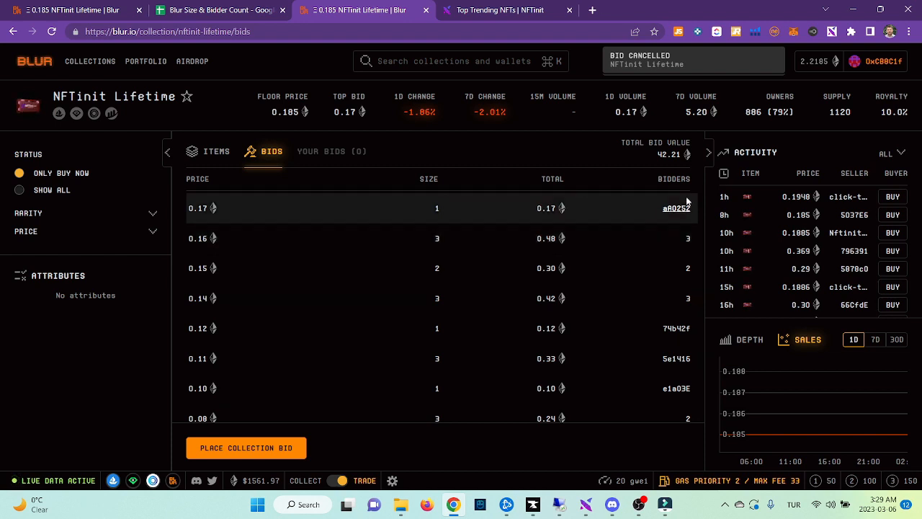
pyautogui.moveTo(527, 94)
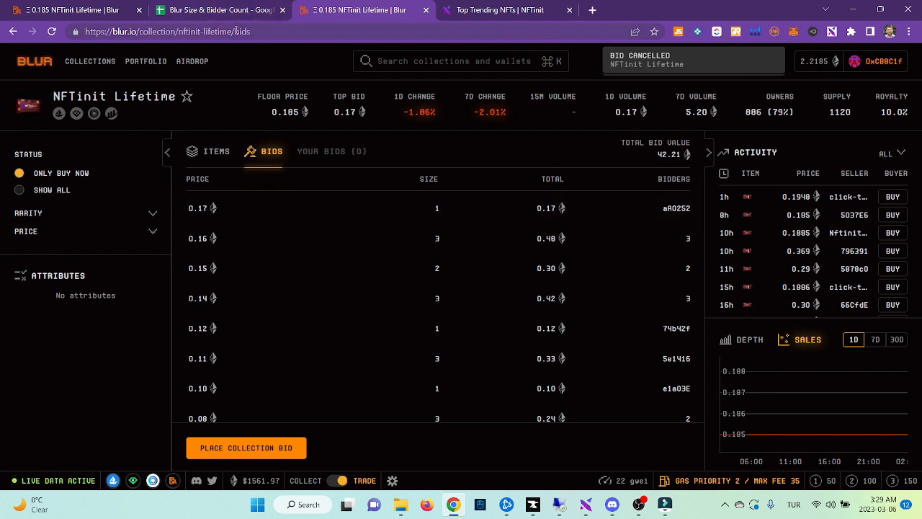
# Log Input 1 and Output 0.16 in the sheet, checking the Blur bid table in between.
pyautogui.click(216, 12)
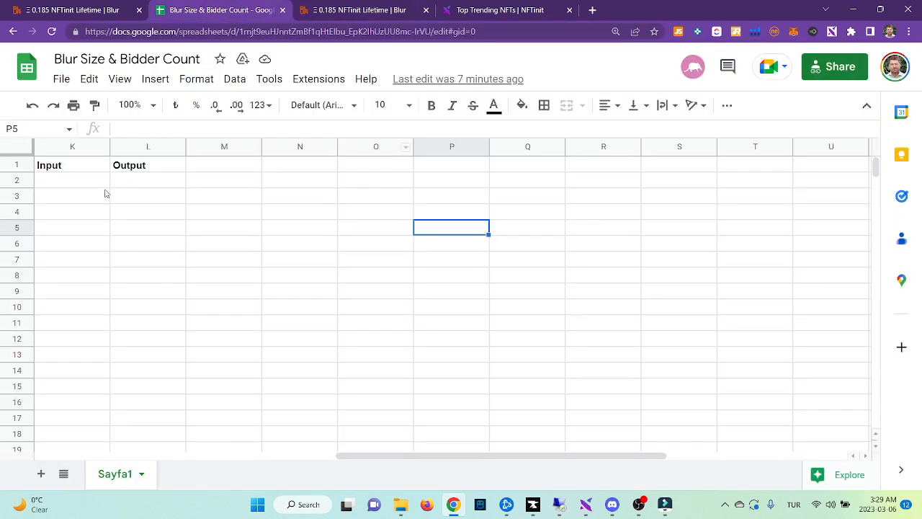
pyautogui.write('1')
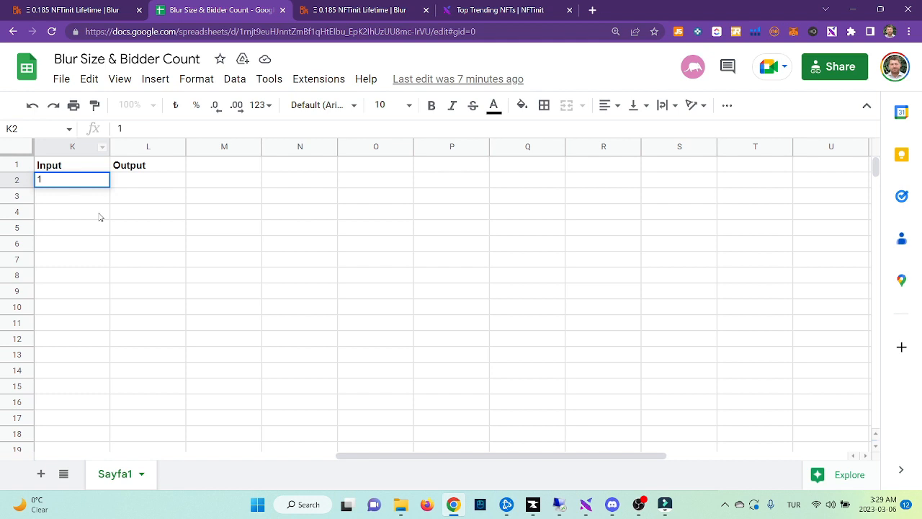
pyautogui.click(339, 10)
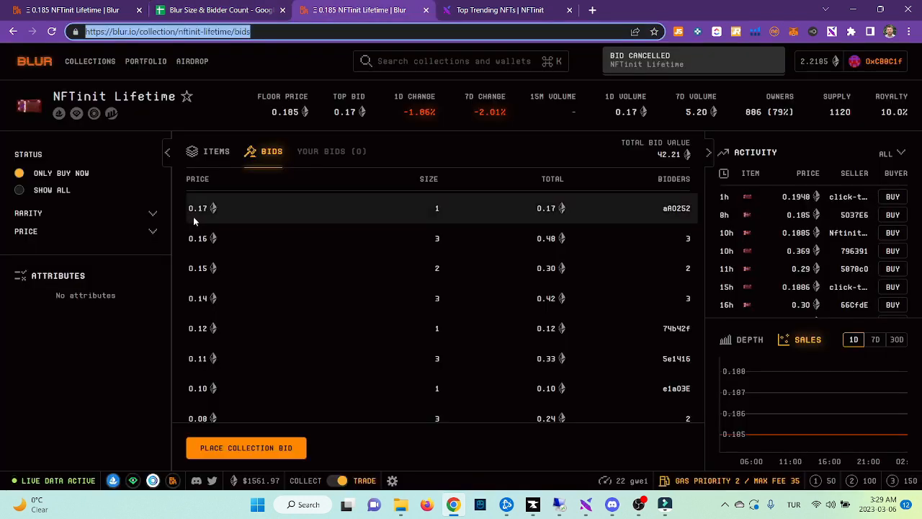
pyautogui.moveTo(200, 241)
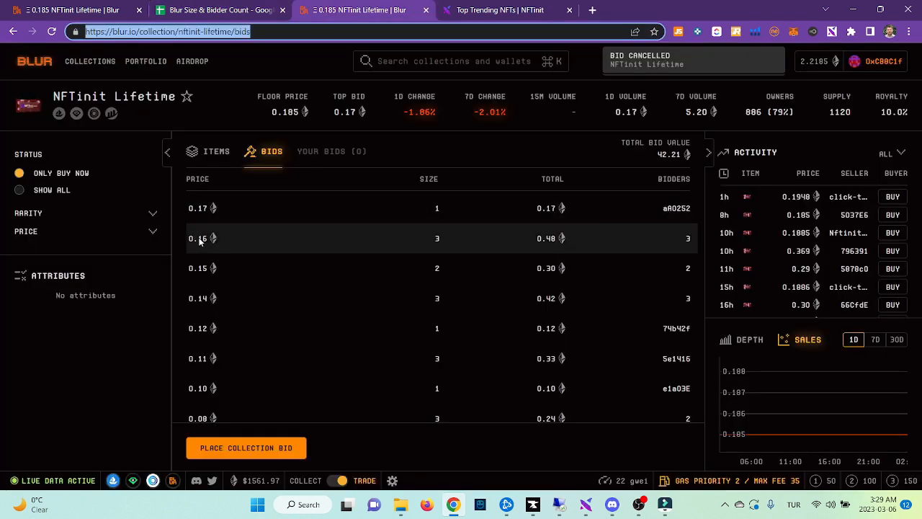
pyautogui.click(216, 10)
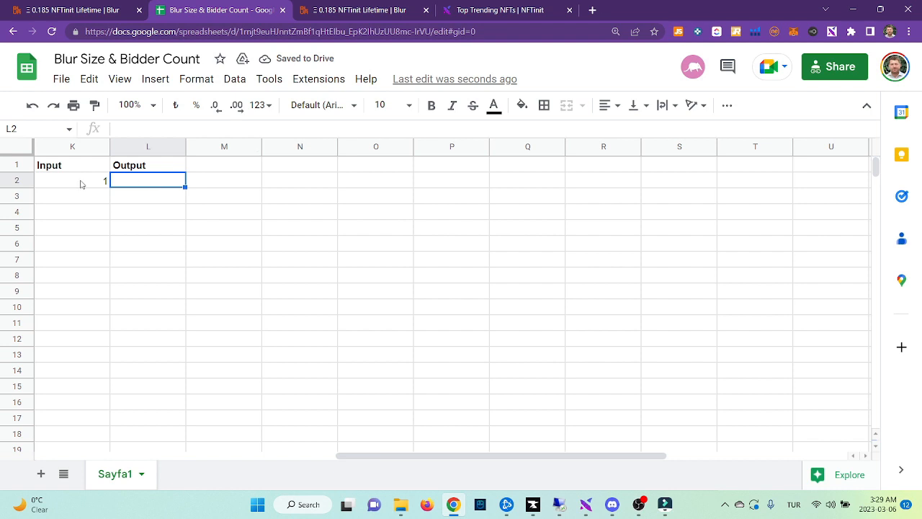
pyautogui.write('0.16')
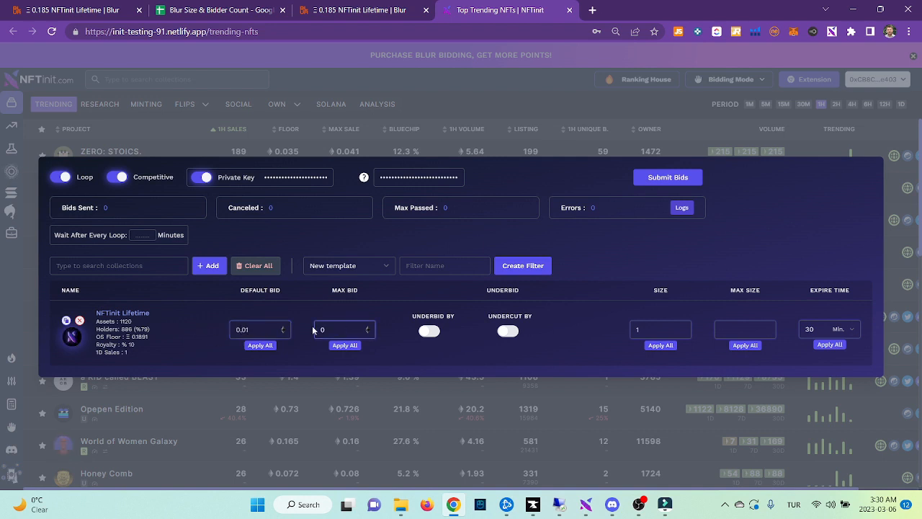
# Start bidding on NFTinit Lifetime with max bid 0.2 and undercut by size and bidders enabled.
pyautogui.write('0.2')
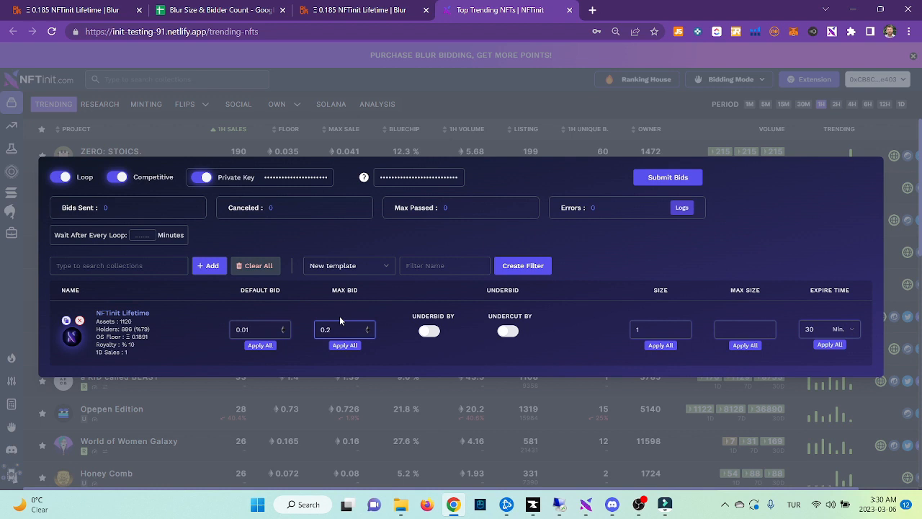
pyautogui.moveTo(363, 320)
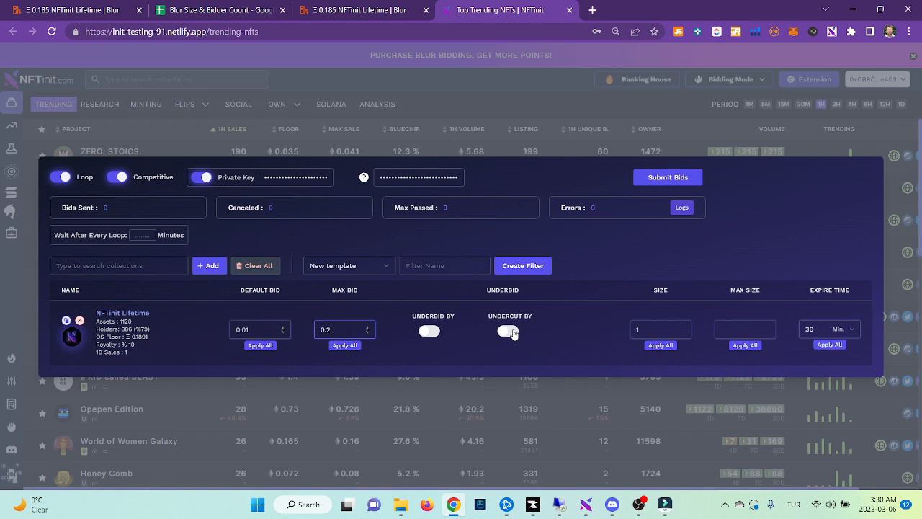
pyautogui.click(504, 331)
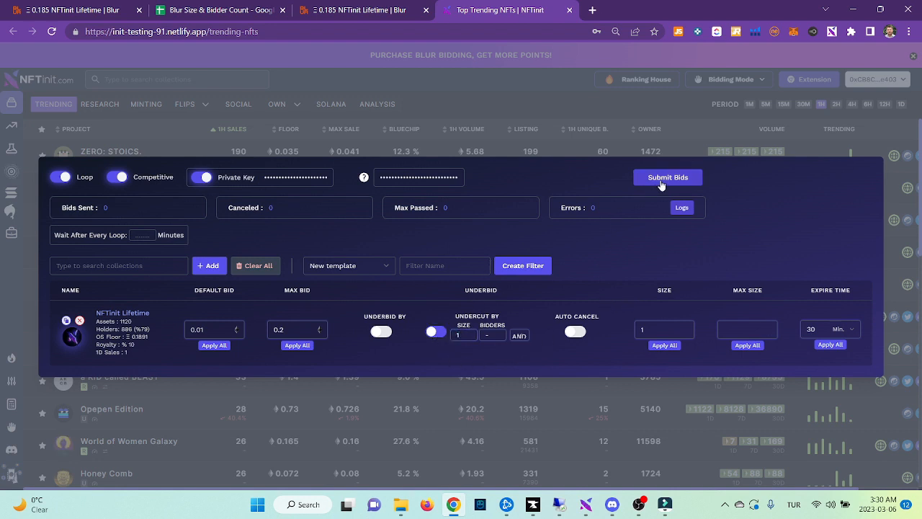
pyautogui.click(667, 176)
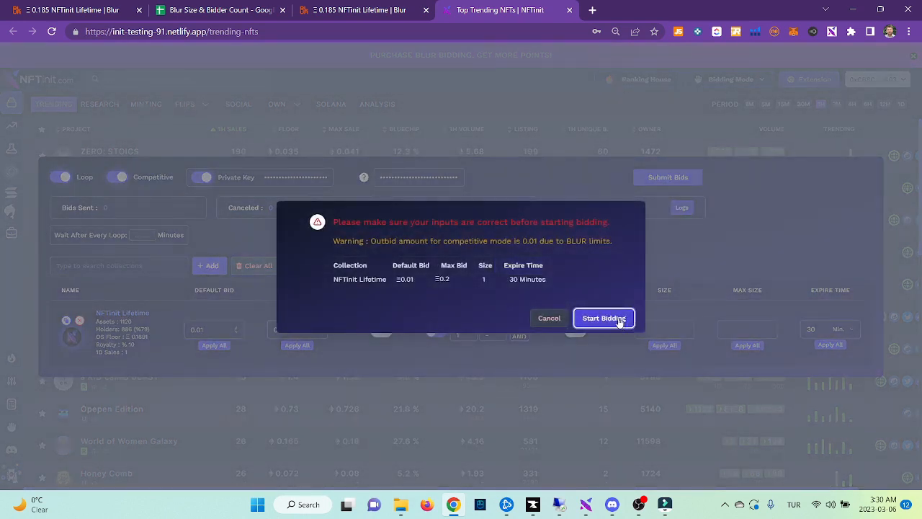
pyautogui.click(602, 319)
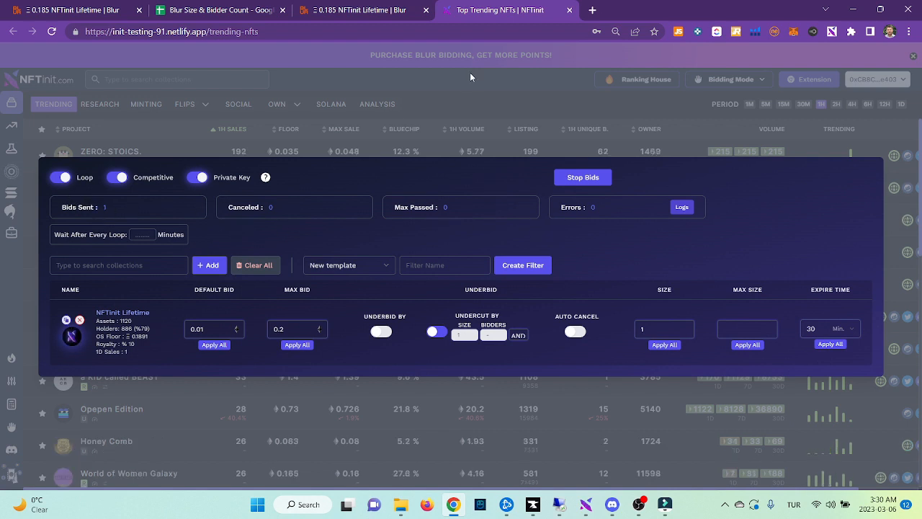
# View the open 0.16 NFTinit Lifetime bid in Blur's portfolio and the sheet's fill colours.
pyautogui.click(347, 10)
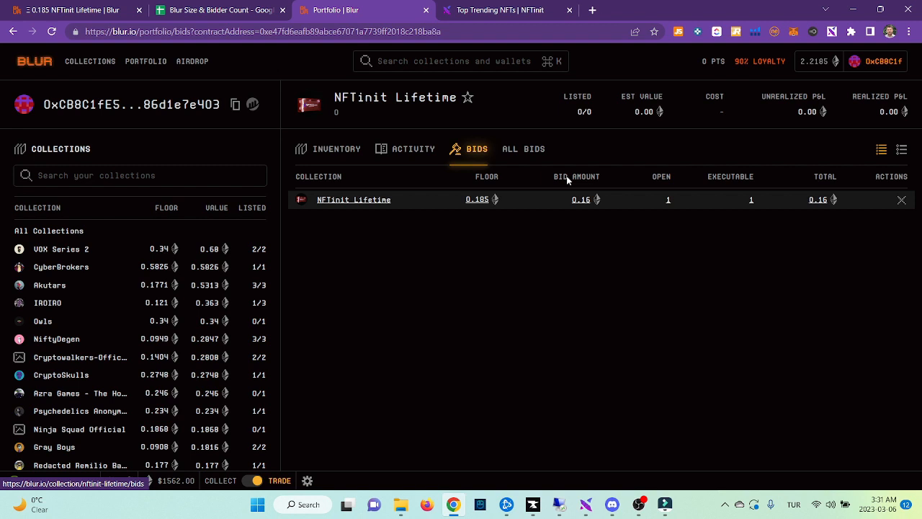
pyautogui.click(216, 10)
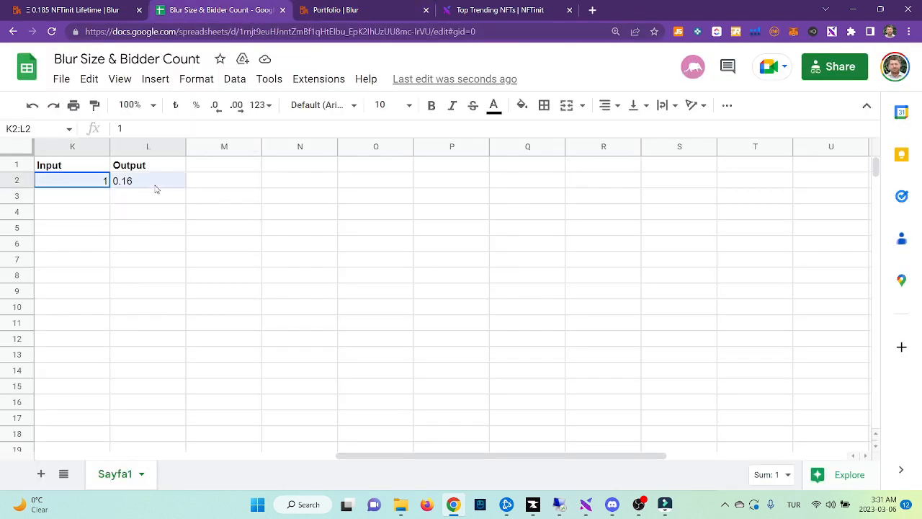
pyautogui.click(522, 105)
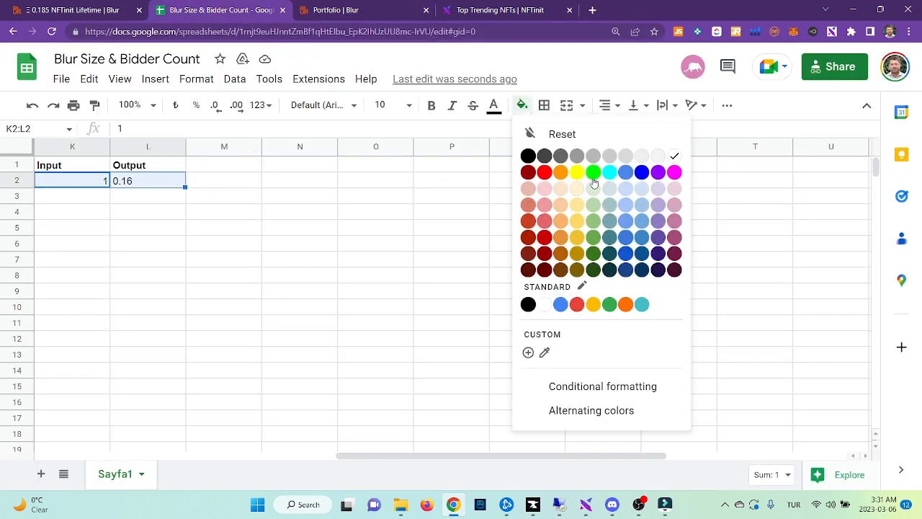
pyautogui.click(352, 10)
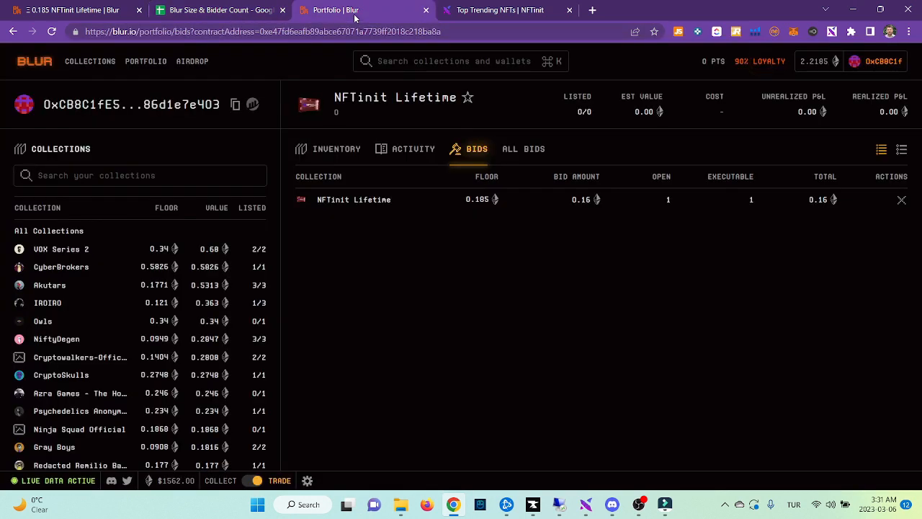
pyautogui.moveTo(902, 199)
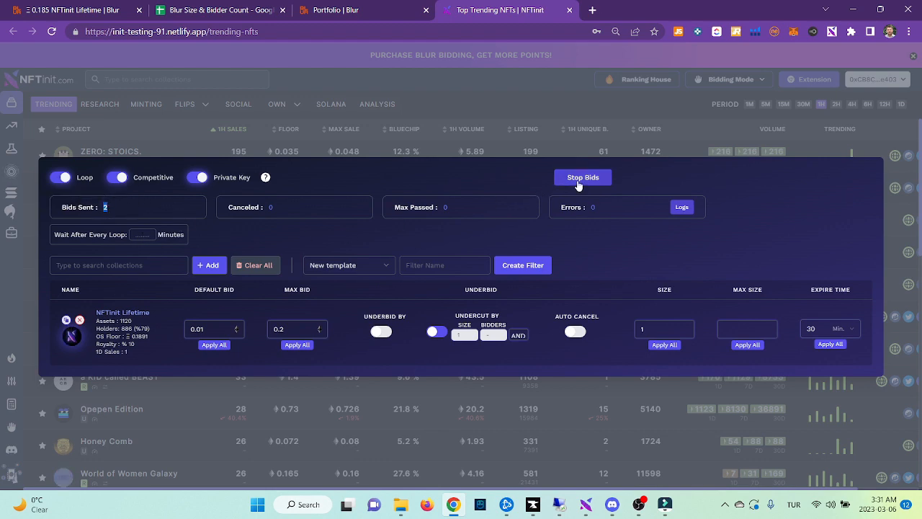
# Stop the running auto-bidder and confirm ending the bidding process.
pyautogui.click(582, 176)
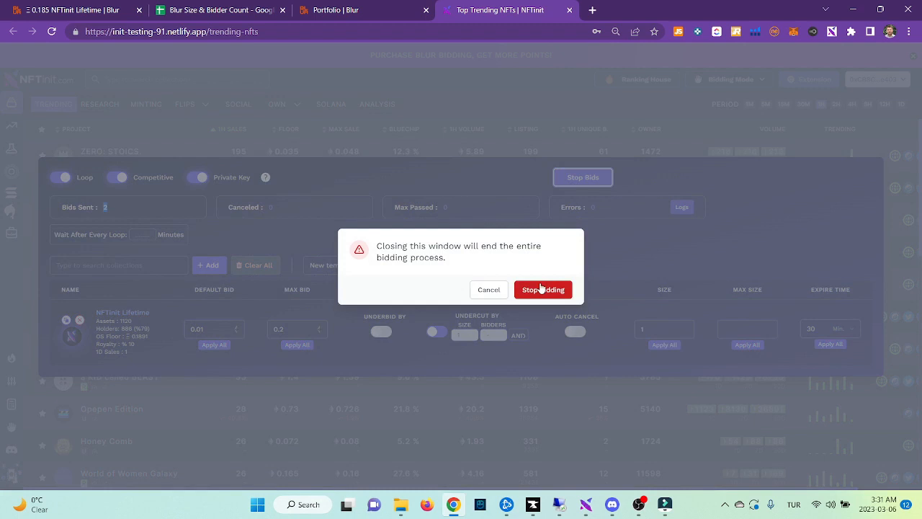
pyautogui.click(543, 288)
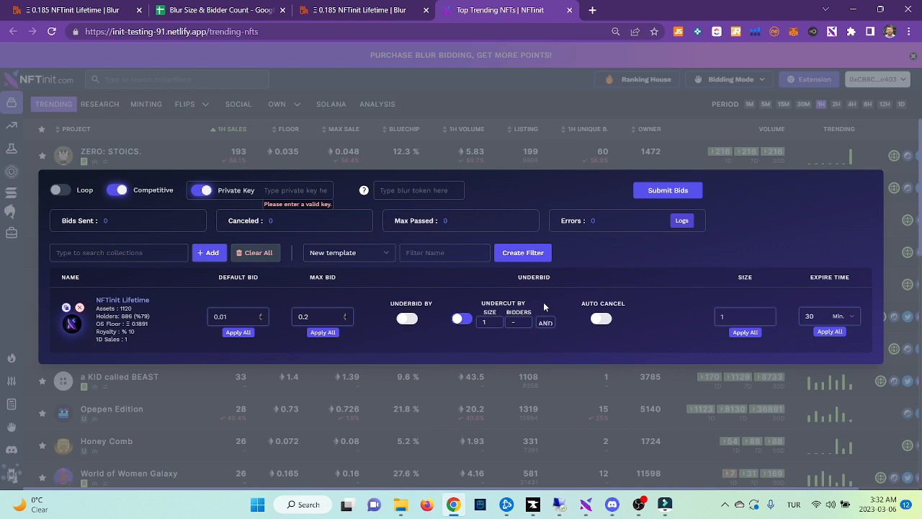
pyautogui.moveTo(544, 318)
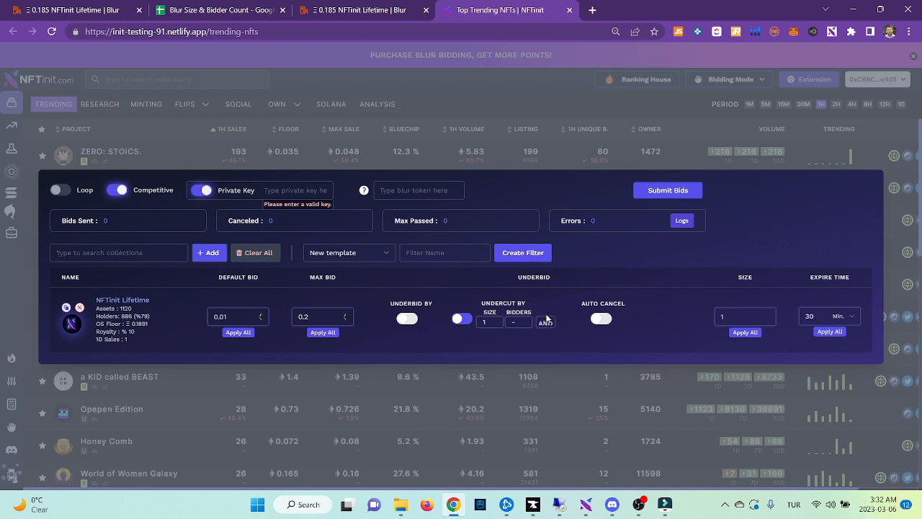
# Combine the size and bidder undercut conditions with AND.
pyautogui.click(544, 321)
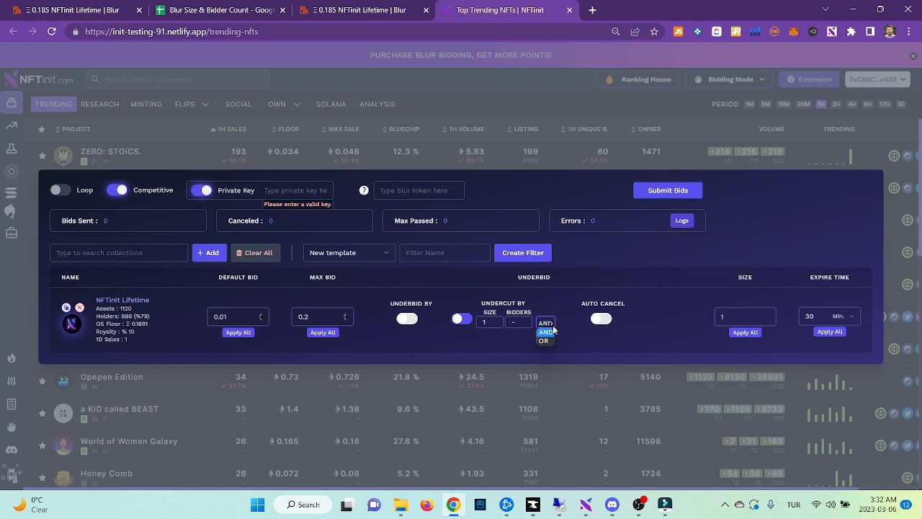
pyautogui.click(545, 331)
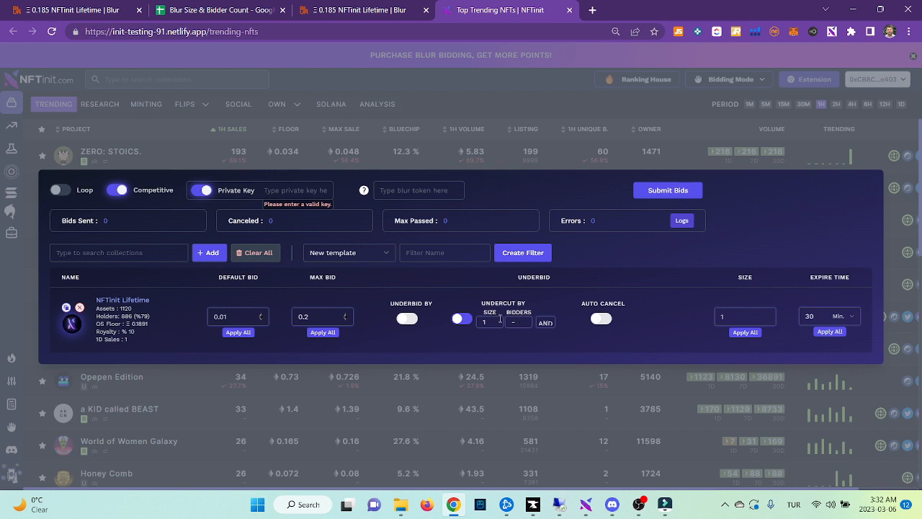
pyautogui.click(545, 322)
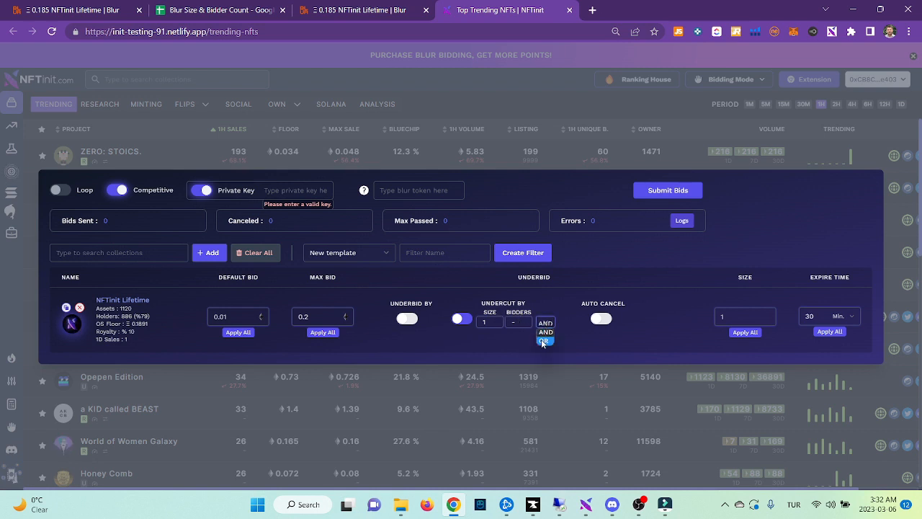
pyautogui.click(545, 343)
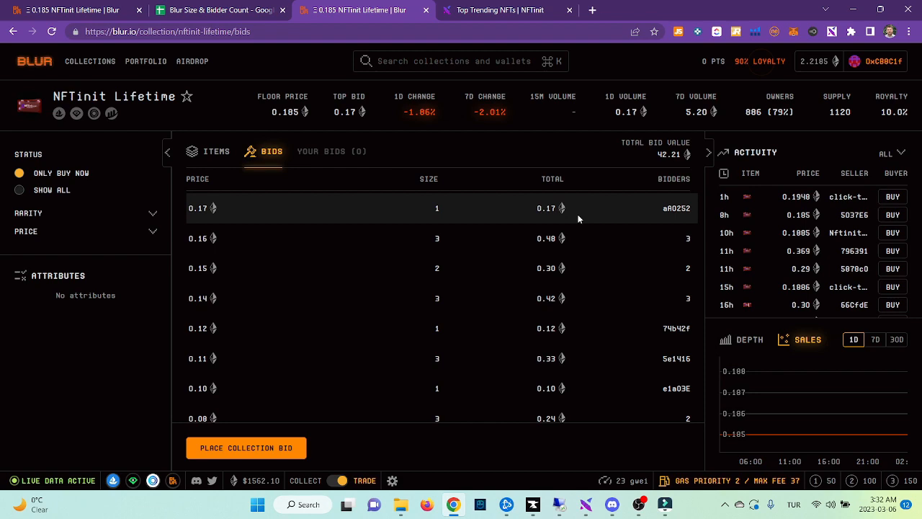
pyautogui.moveTo(697, 218)
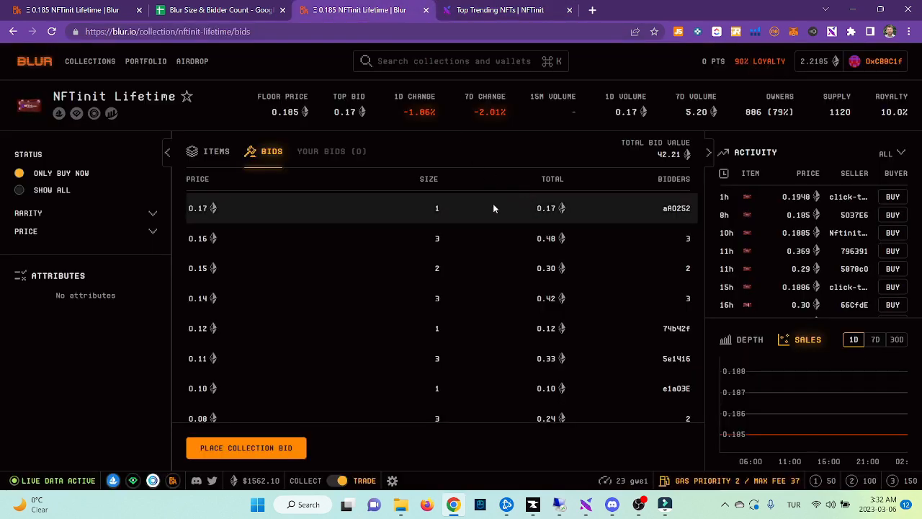
pyautogui.moveTo(467, 90)
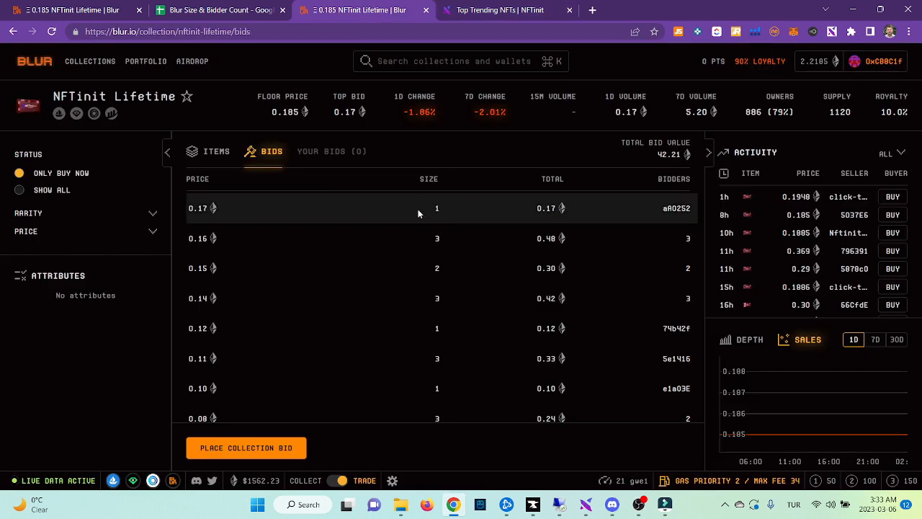
pyautogui.moveTo(728, 162)
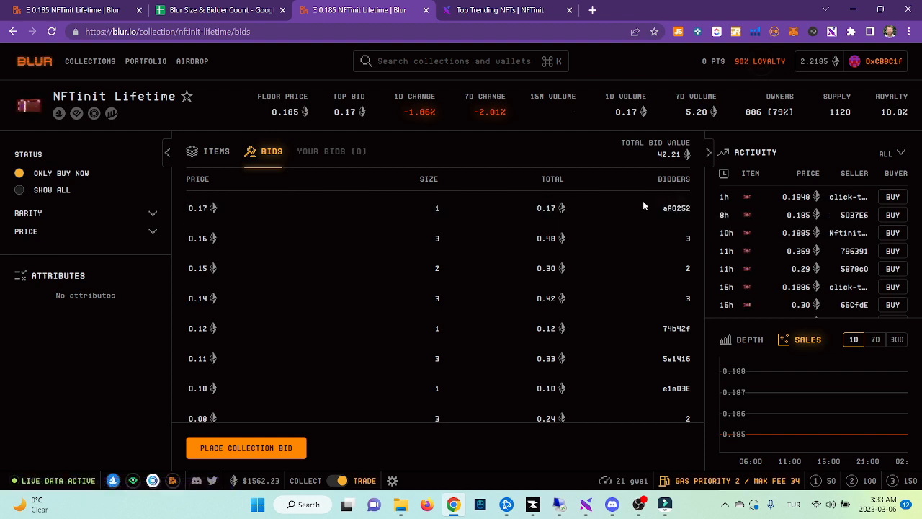
pyautogui.moveTo(676, 207)
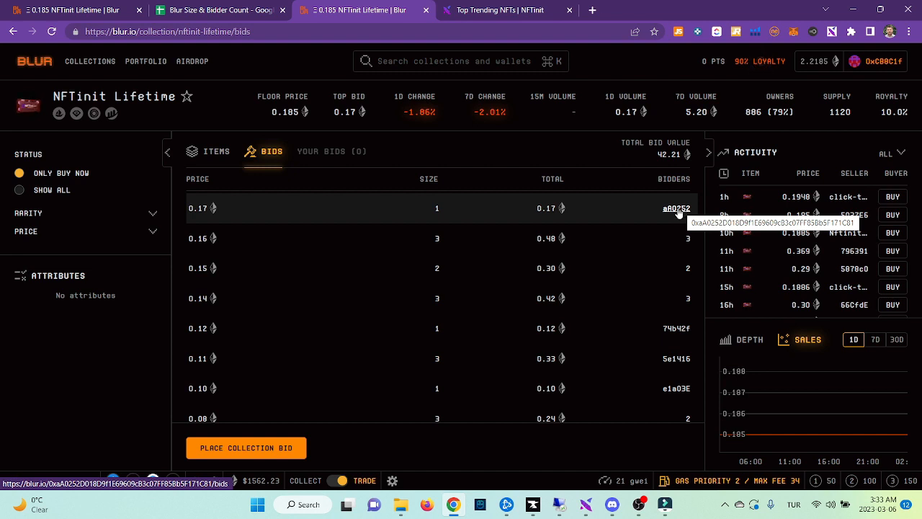
pyautogui.moveTo(688, 178)
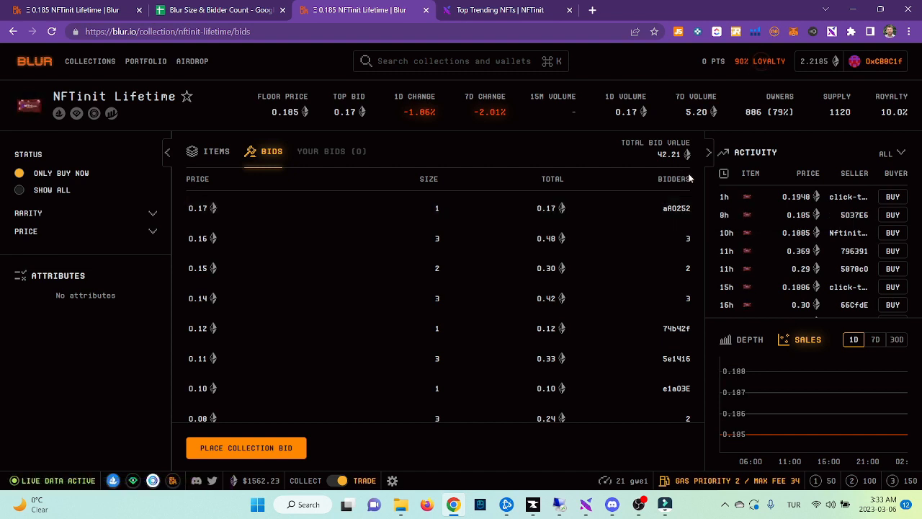
pyautogui.moveTo(684, 238)
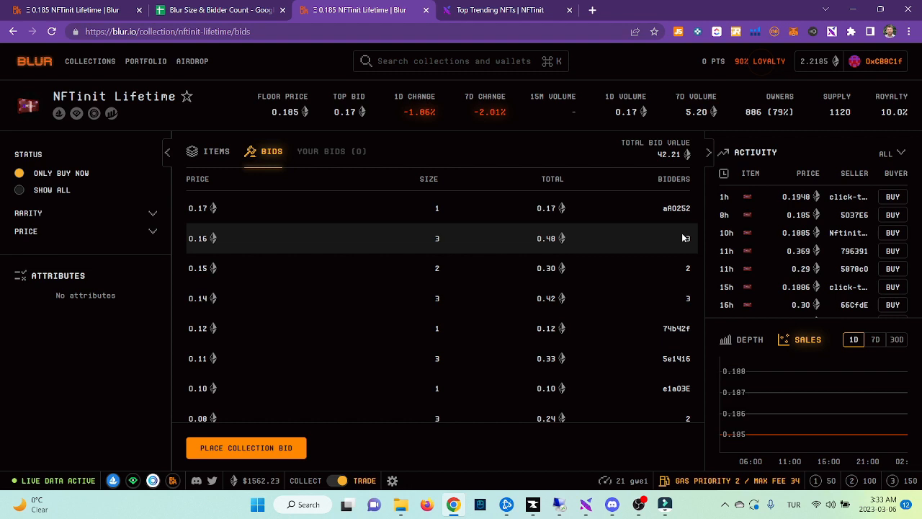
pyautogui.moveTo(683, 195)
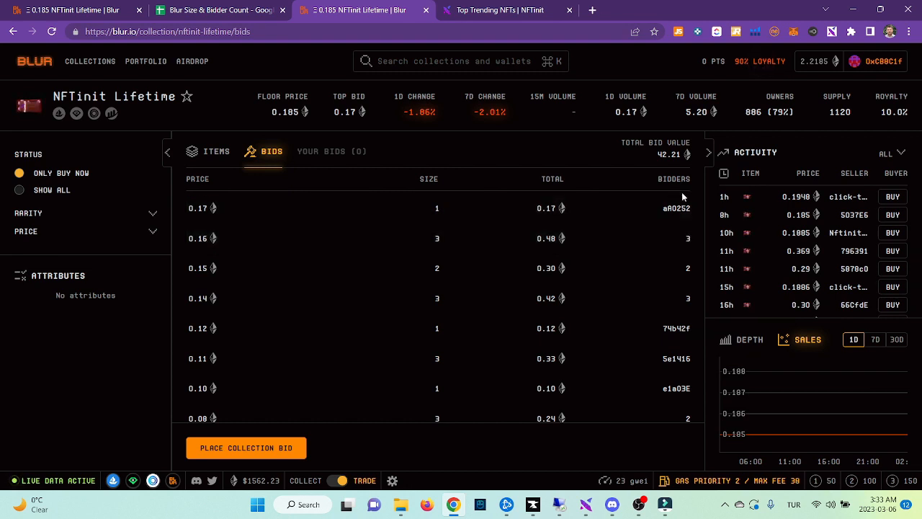
pyautogui.moveTo(689, 241)
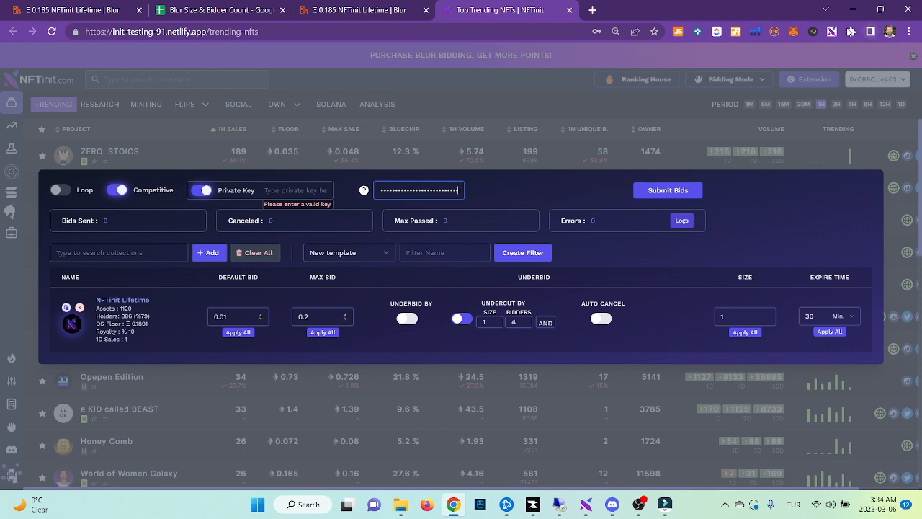
# Submit the NFTinit Lifetime bids with size 1 and 4 bidders undercut conditions.
pyautogui.click(219, 10)
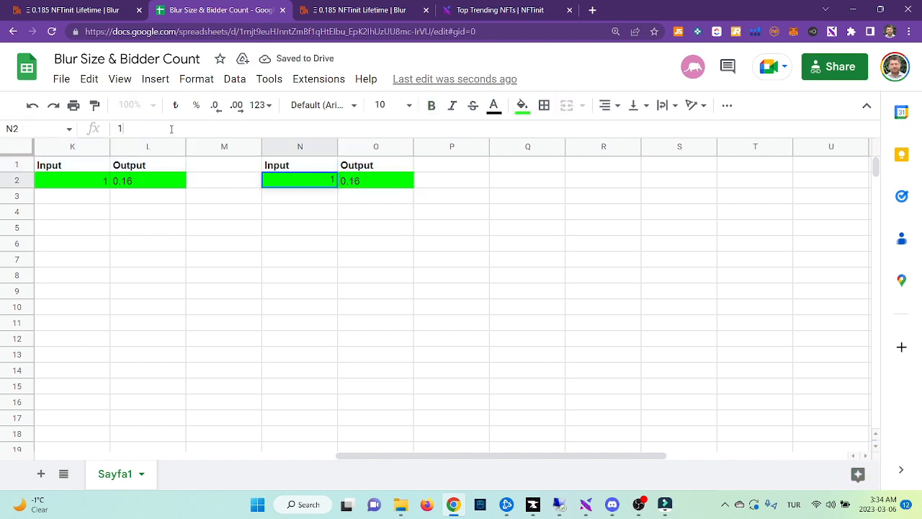
# Enter 1 - 4 as input and select the O2 output cell, checking Blur's portfolio in between.
pyautogui.write('-')
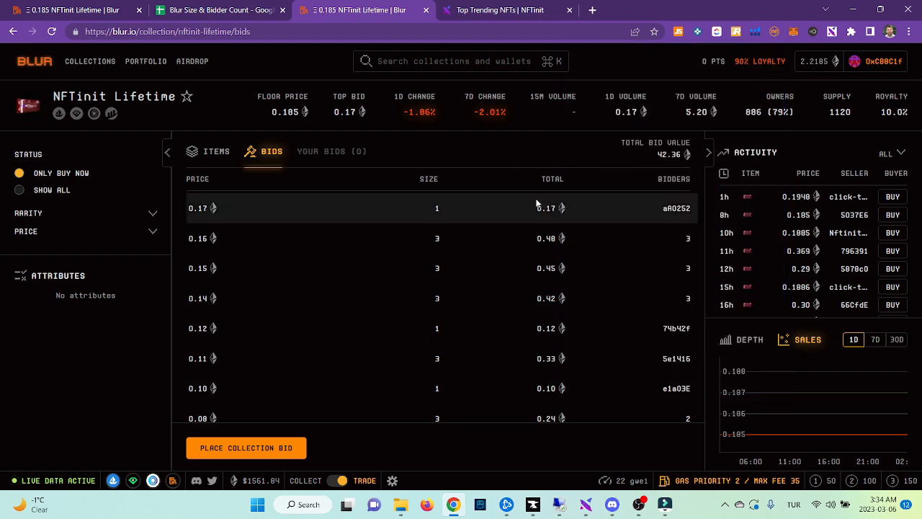
pyautogui.moveTo(198, 276)
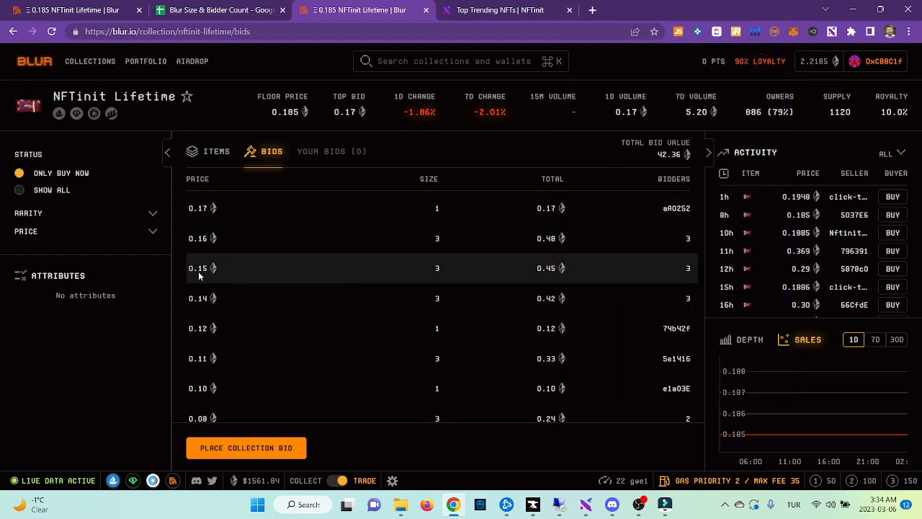
pyautogui.click(216, 11)
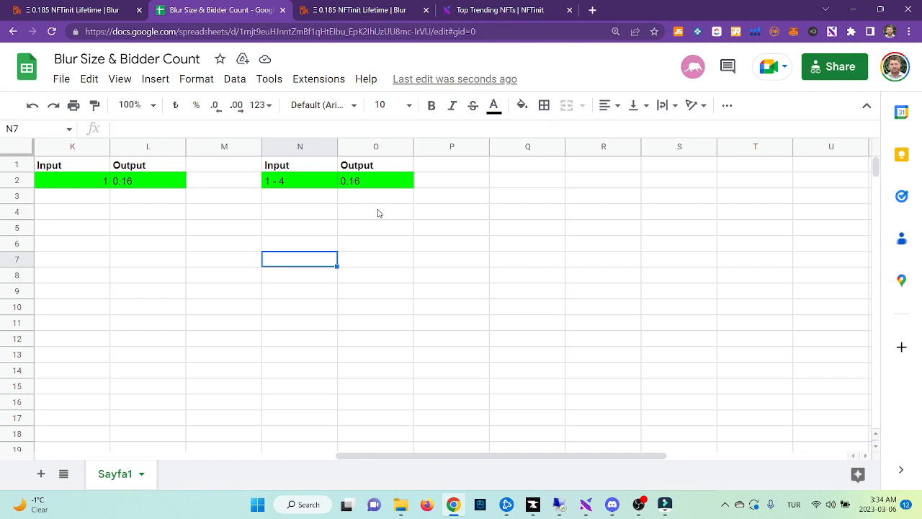
pyautogui.click(375, 180)
pyautogui.write('0.15')
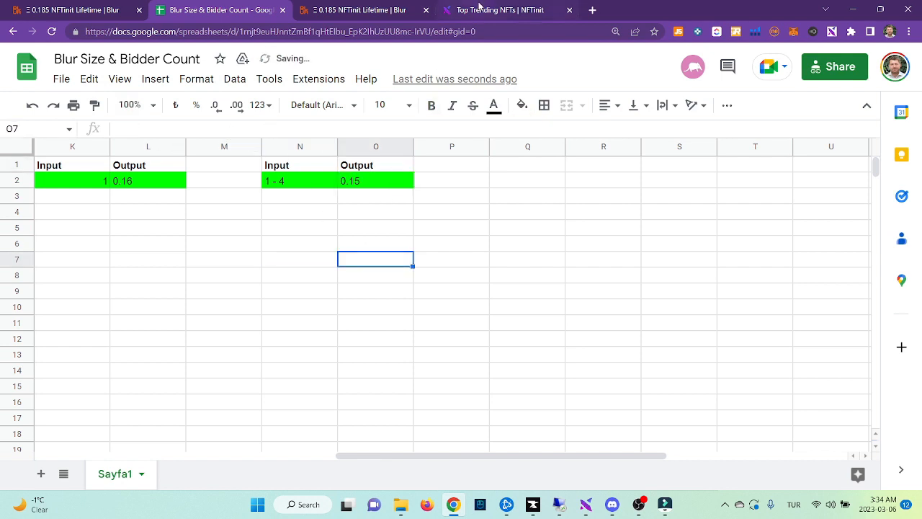
pyautogui.click(353, 10)
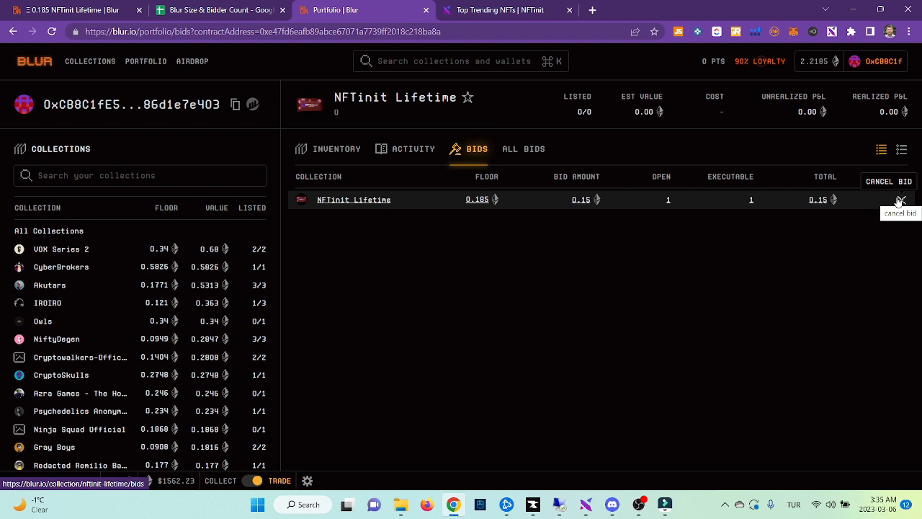
# Cancel the 0.15 NFTinit Lifetime bid on Blur and return to the auto-bidder.
pyautogui.click(900, 199)
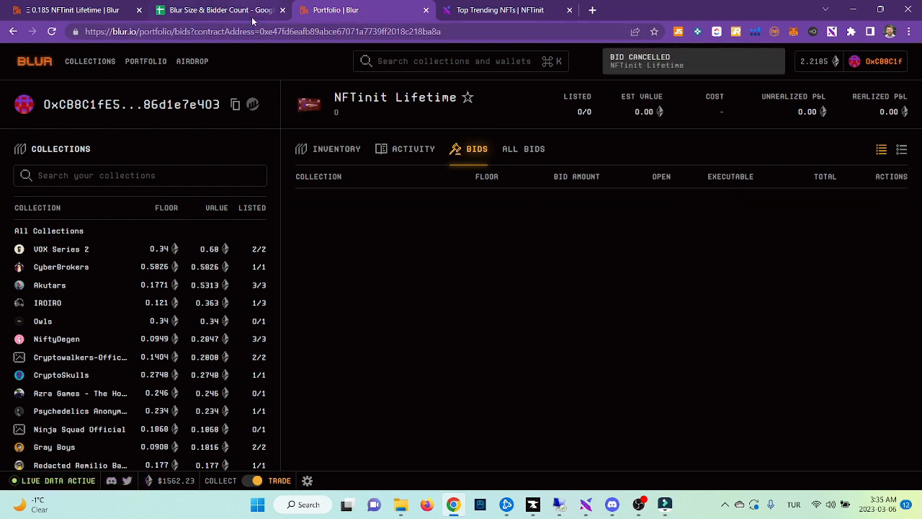
pyautogui.click(216, 9)
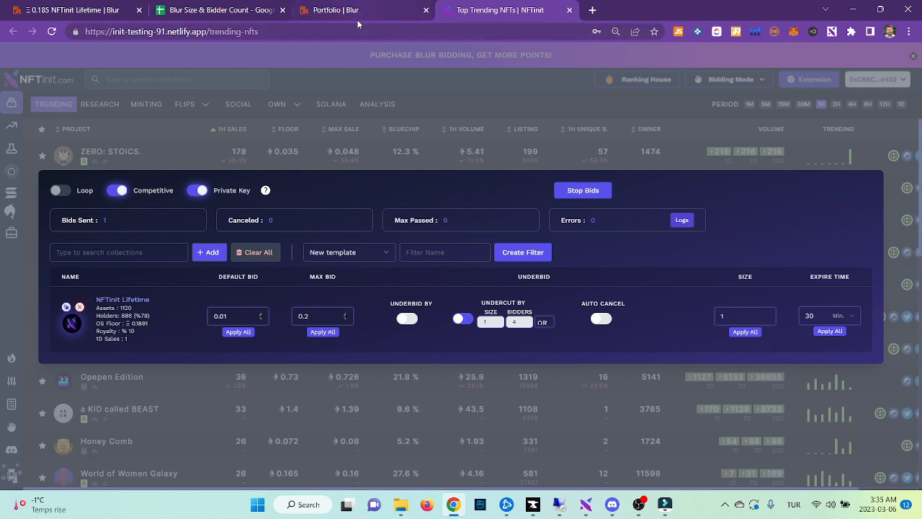
# Show the NFTinit Lifetime collection's bid table from the Blur portfolio.
pyautogui.click(331, 10)
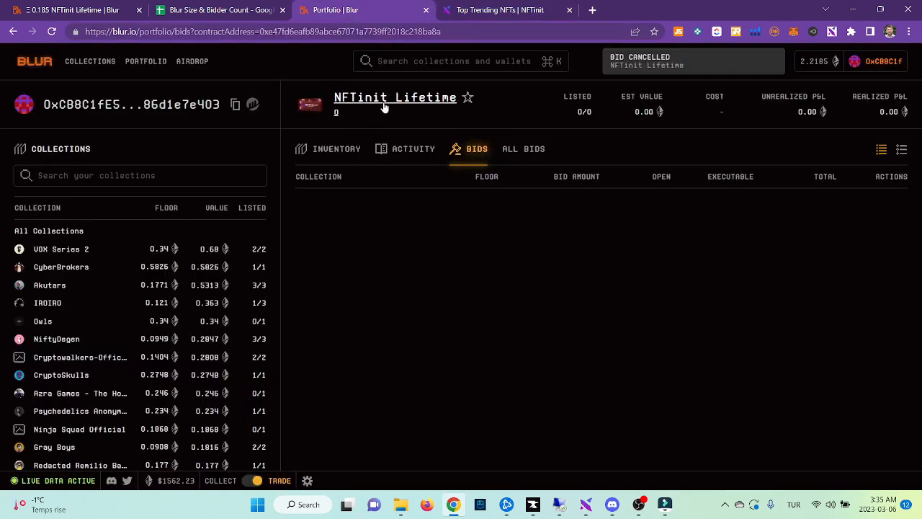
pyautogui.click(395, 98)
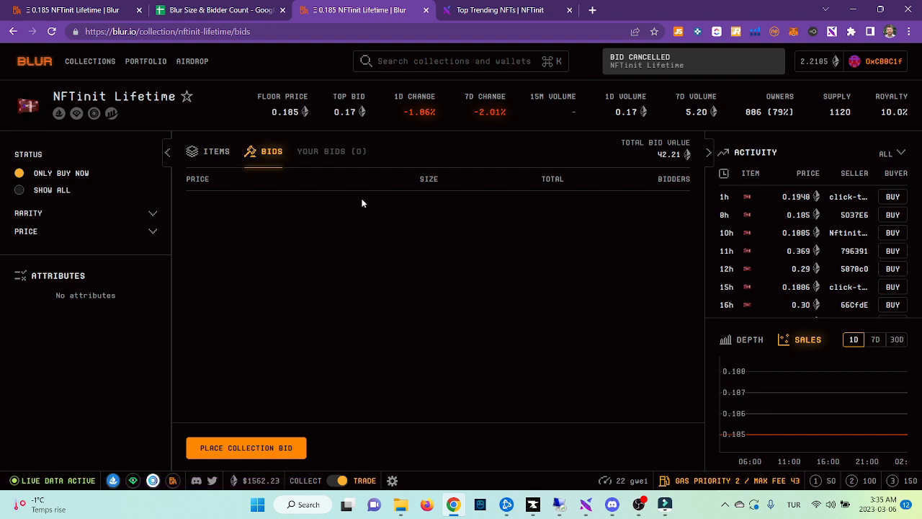
pyautogui.click(270, 151)
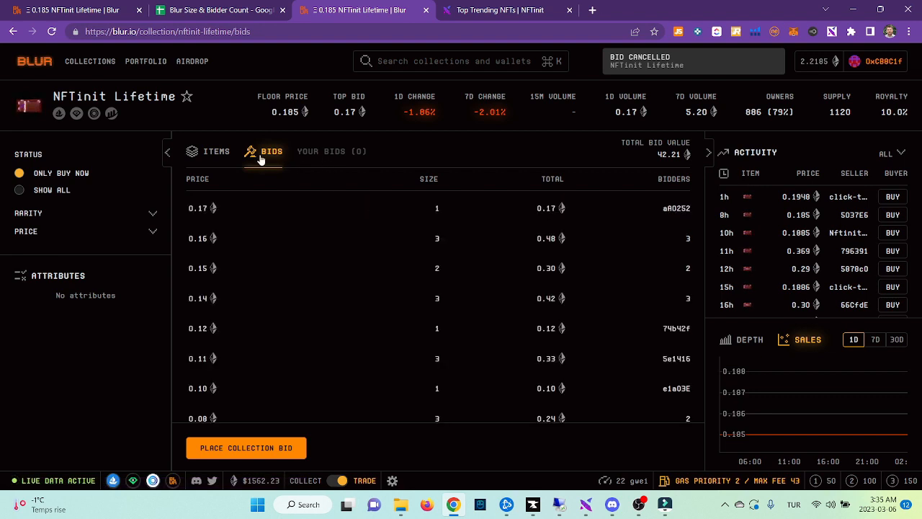
pyautogui.moveTo(436, 217)
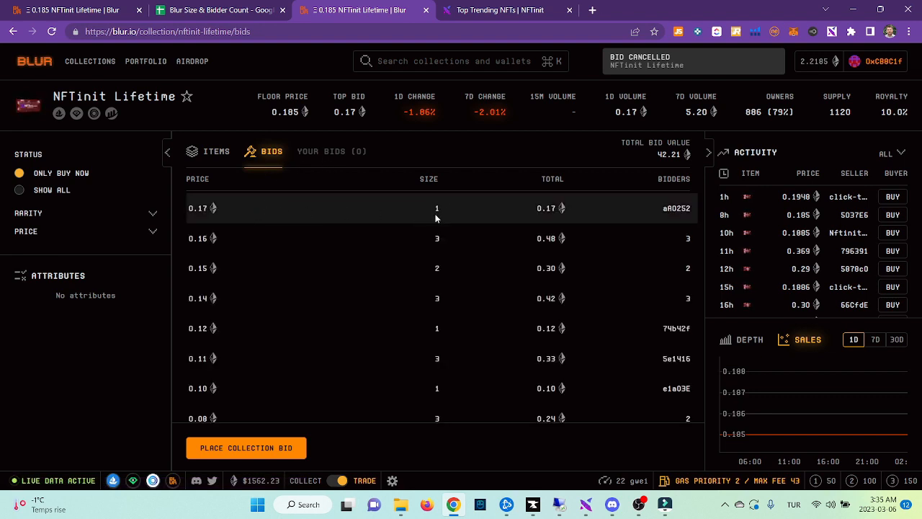
pyautogui.moveTo(279, 248)
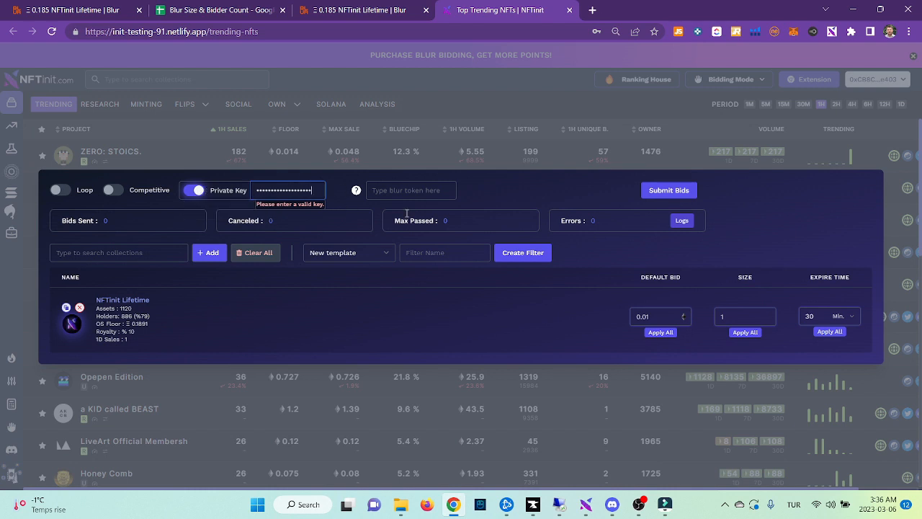
pyautogui.moveTo(61, 190)
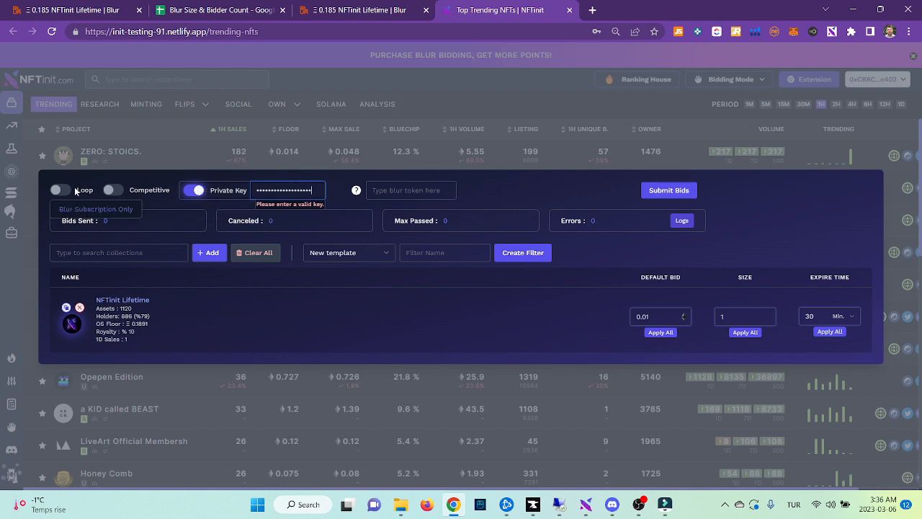
# Enable Competitive mode and submit bids with undercut on size 1 OR 4 bidders.
pyautogui.click(112, 190)
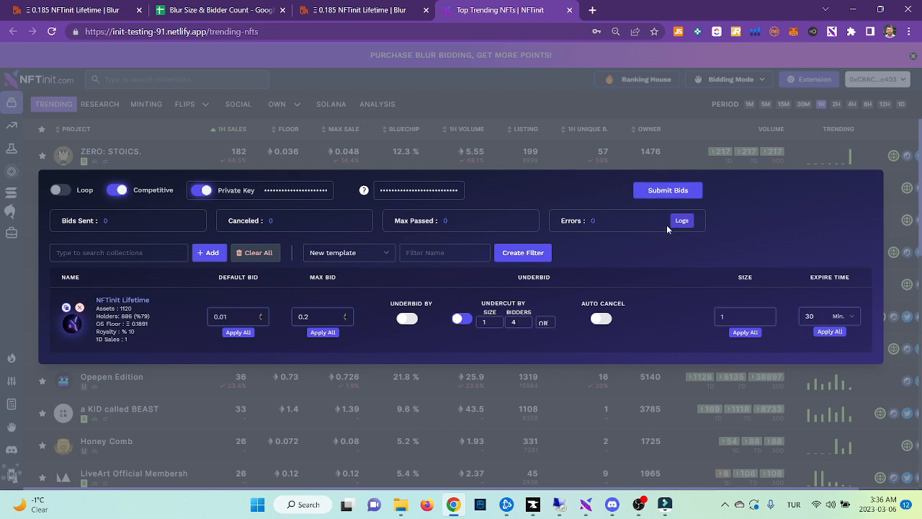
pyautogui.click(669, 190)
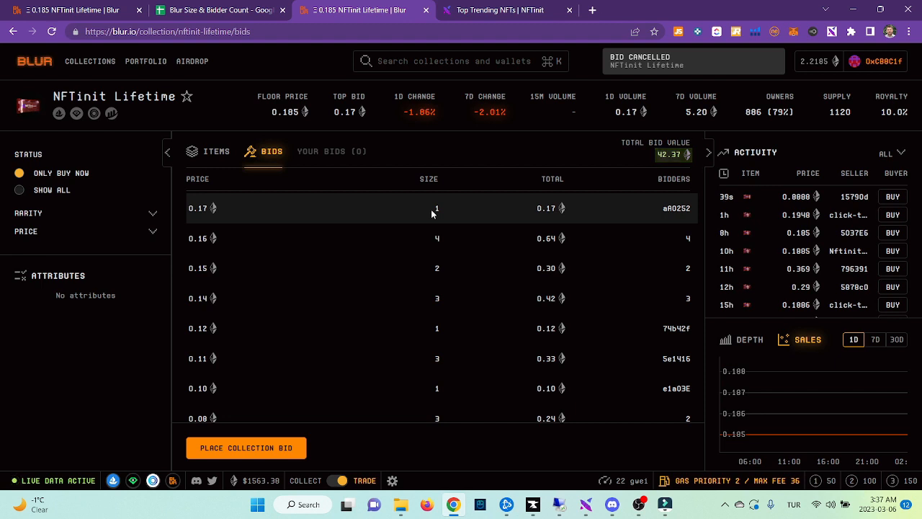
pyautogui.moveTo(441, 239)
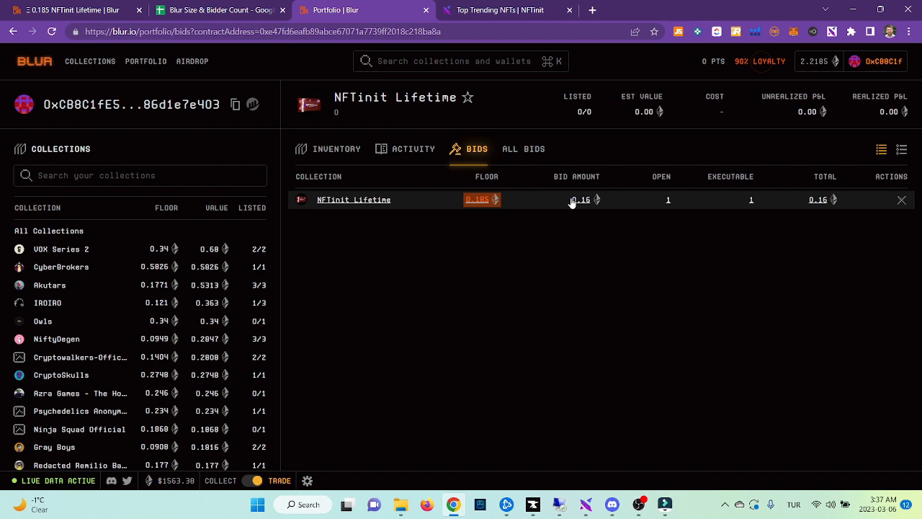
# Verify the bot's 0.16 NFTinit Lifetime bid in Blur's table, then cancel it.
pyautogui.click(513, 10)
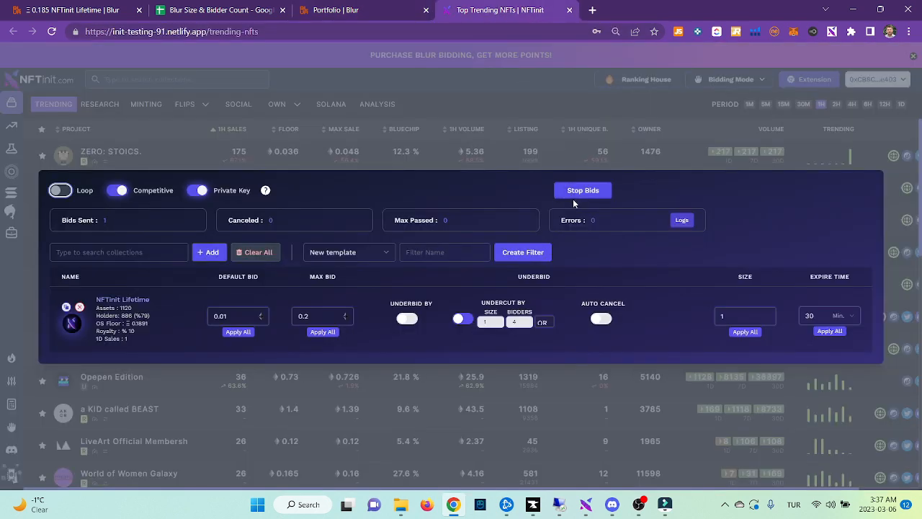
pyautogui.click(360, 9)
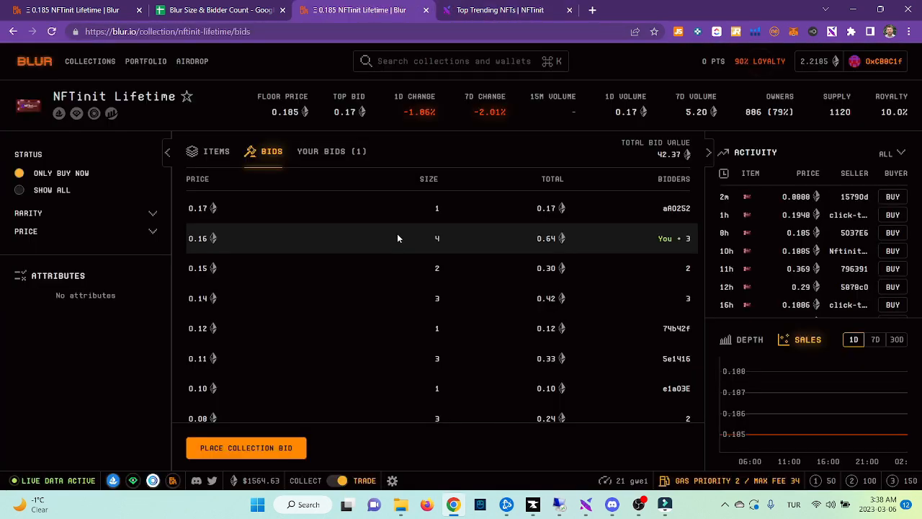
pyautogui.moveTo(635, 227)
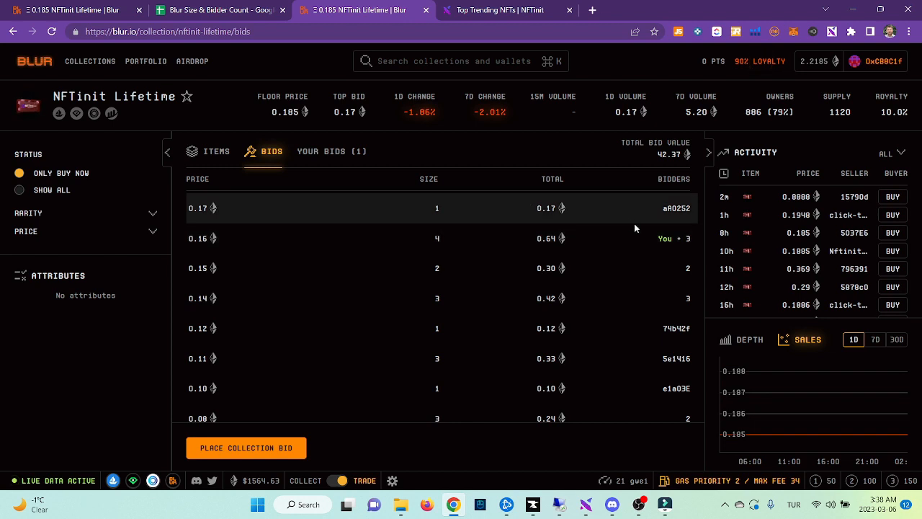
pyautogui.moveTo(661, 237)
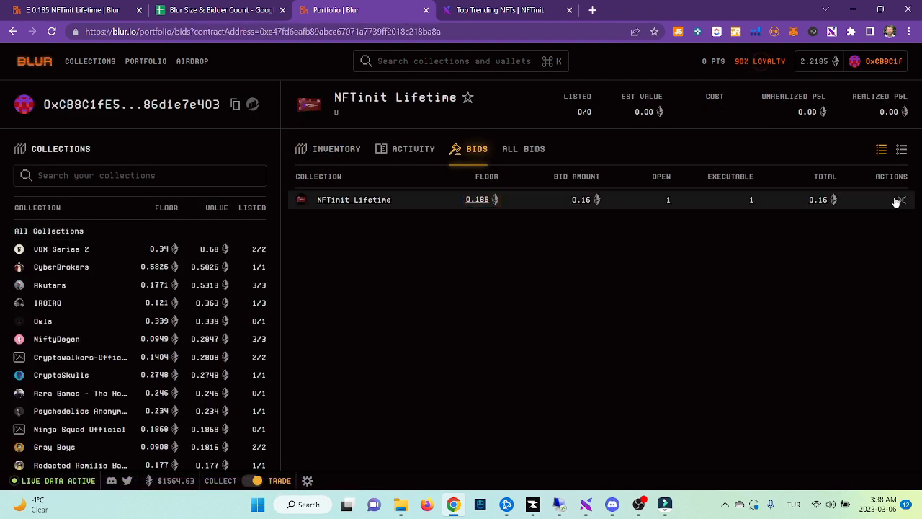
pyautogui.click(898, 198)
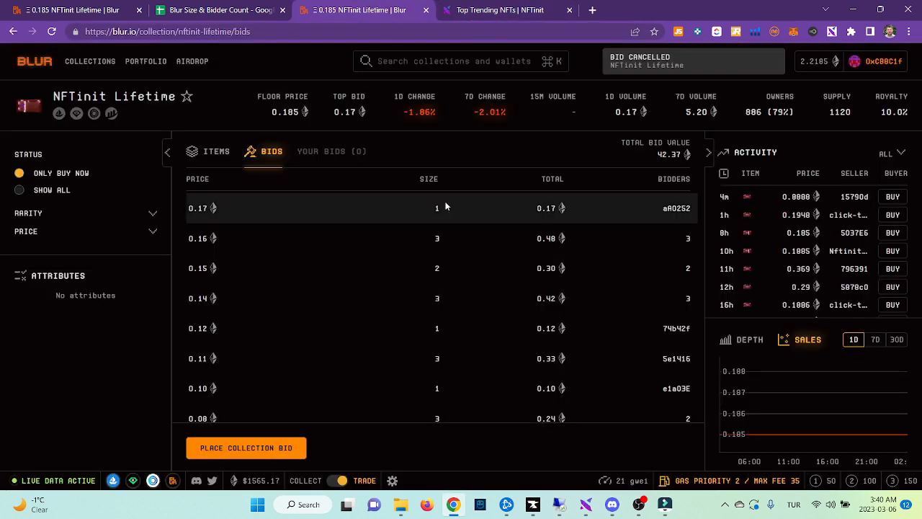
pyautogui.moveTo(474, 268)
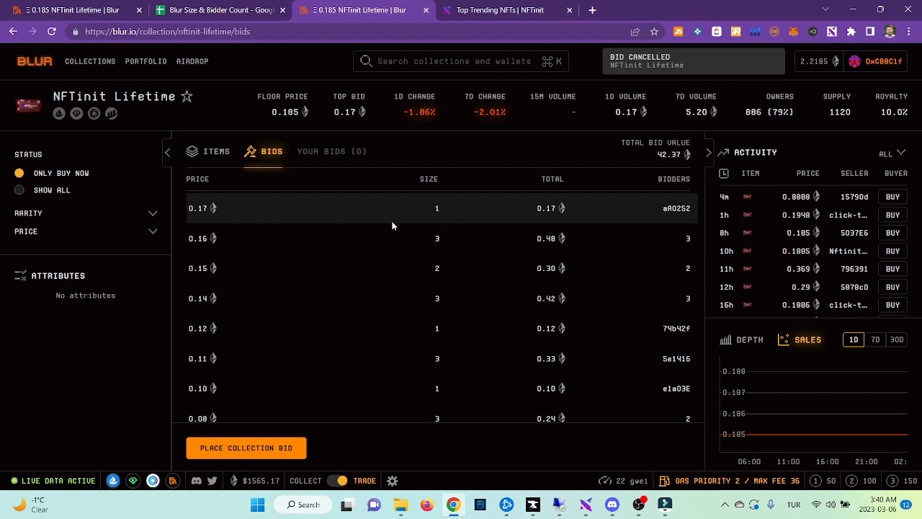
pyautogui.moveTo(436, 244)
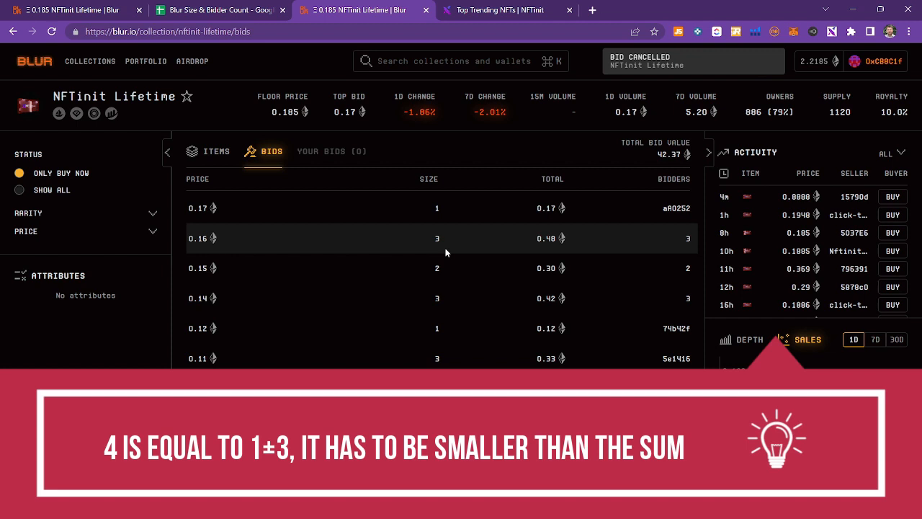
pyautogui.moveTo(394, 279)
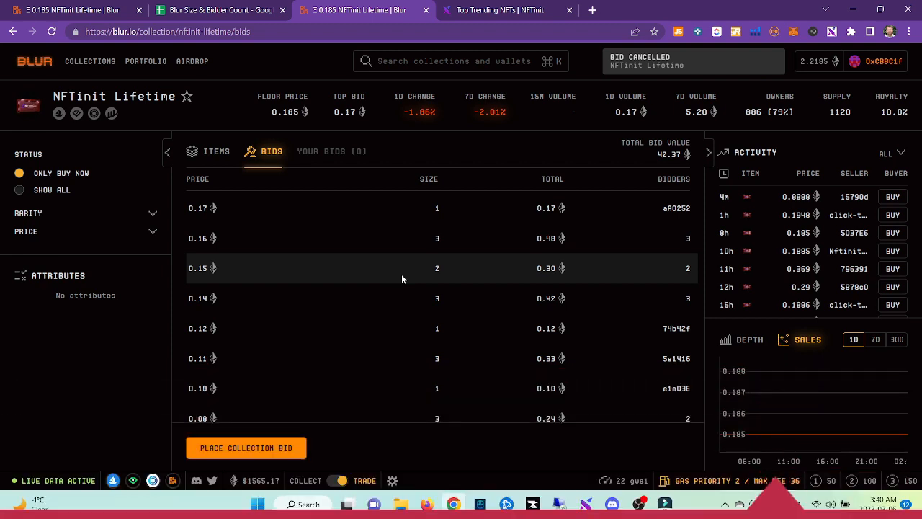
pyautogui.moveTo(441, 245)
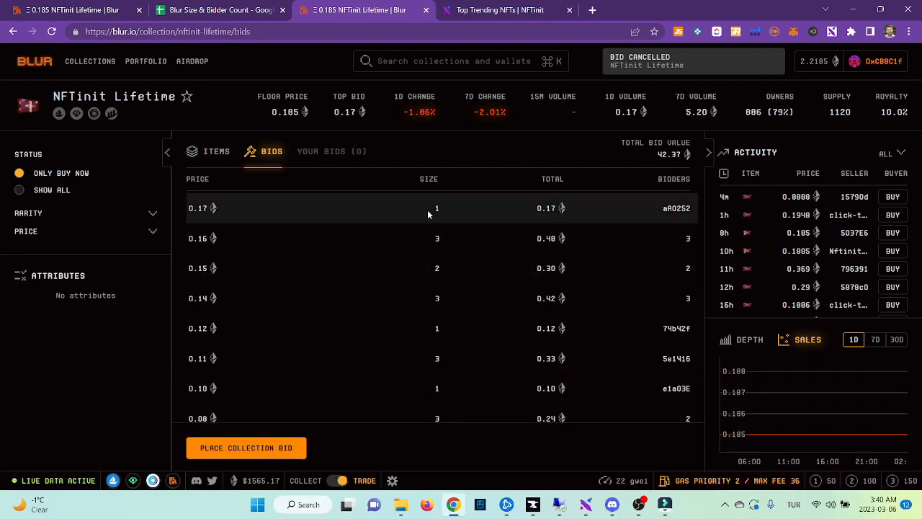
pyautogui.moveTo(371, 271)
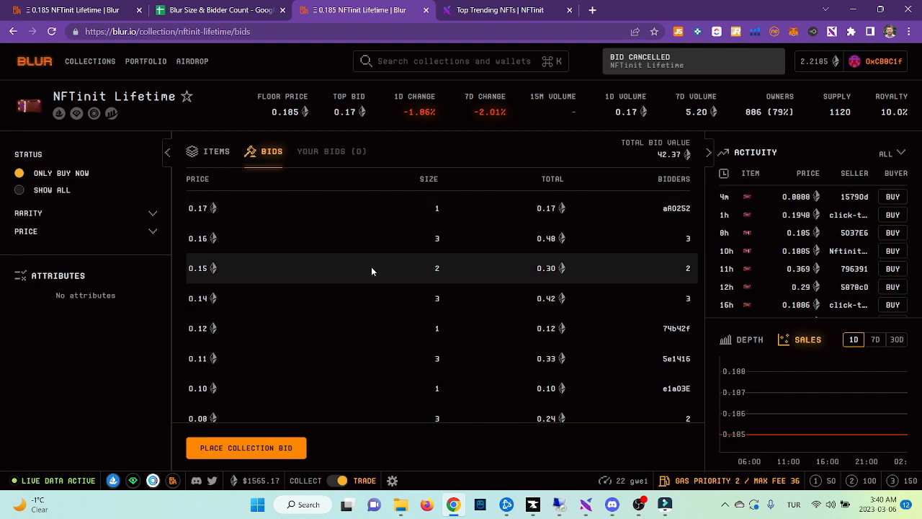
pyautogui.moveTo(472, 220)
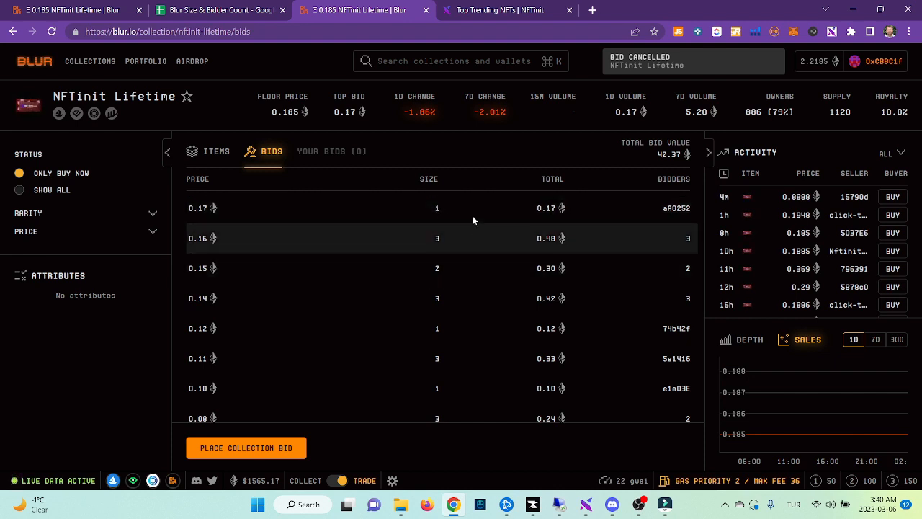
pyautogui.moveTo(455, 230)
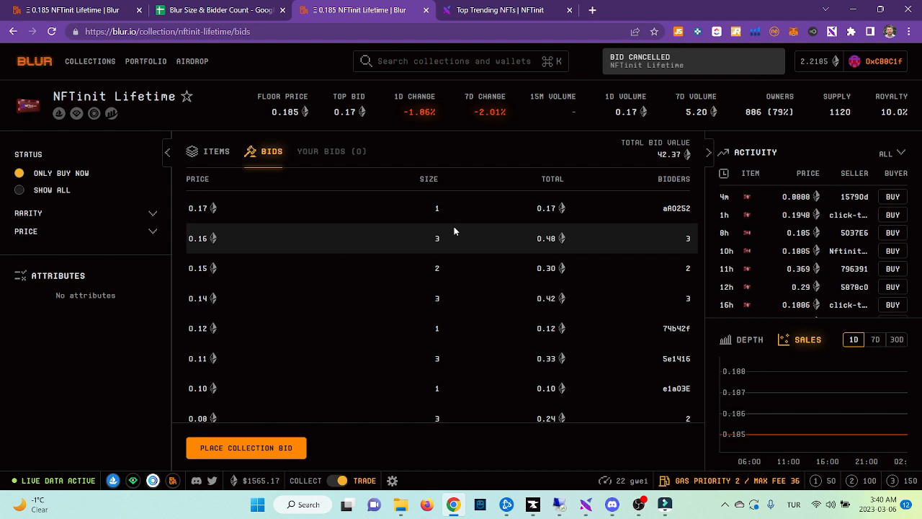
pyautogui.moveTo(386, 214)
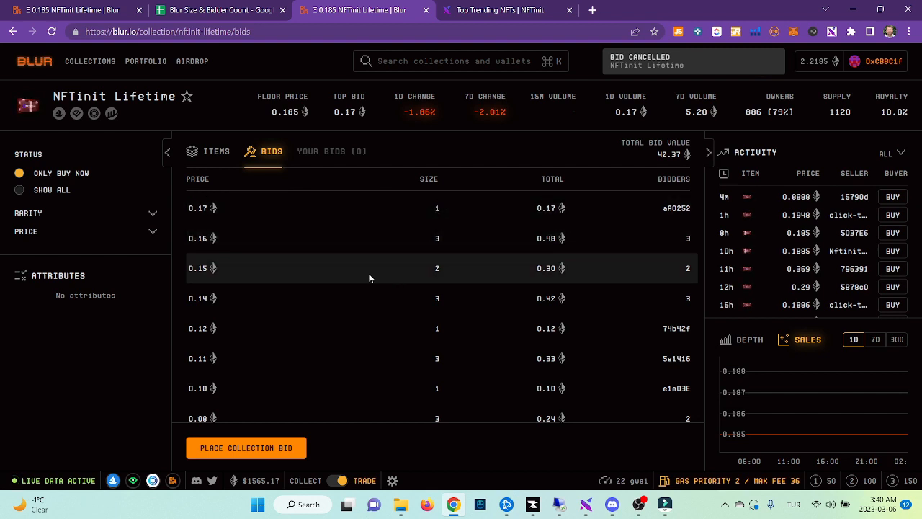
pyautogui.moveTo(196, 283)
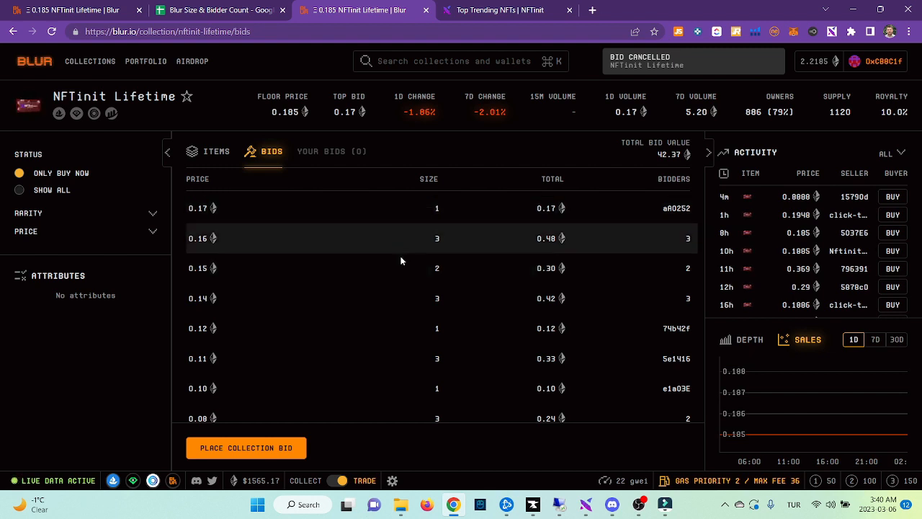
pyautogui.moveTo(435, 205)
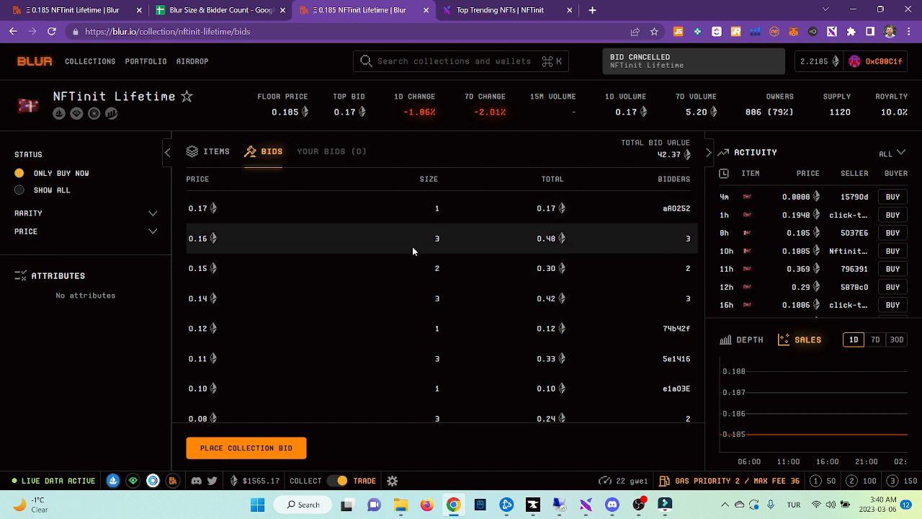
pyautogui.moveTo(222, 303)
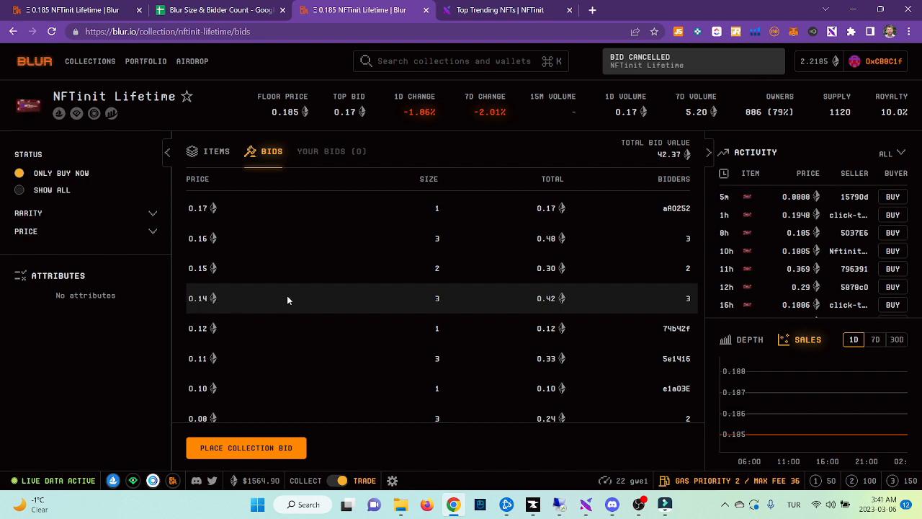
pyautogui.moveTo(404, 252)
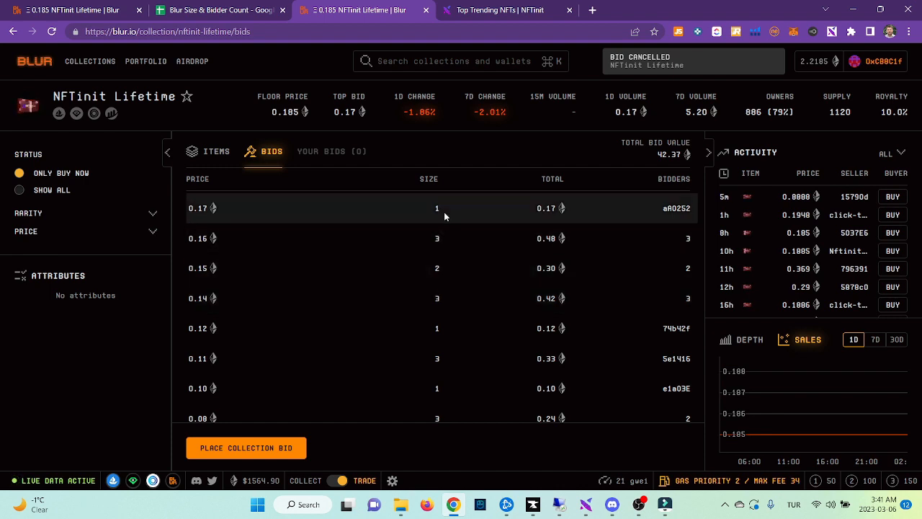
pyautogui.moveTo(451, 279)
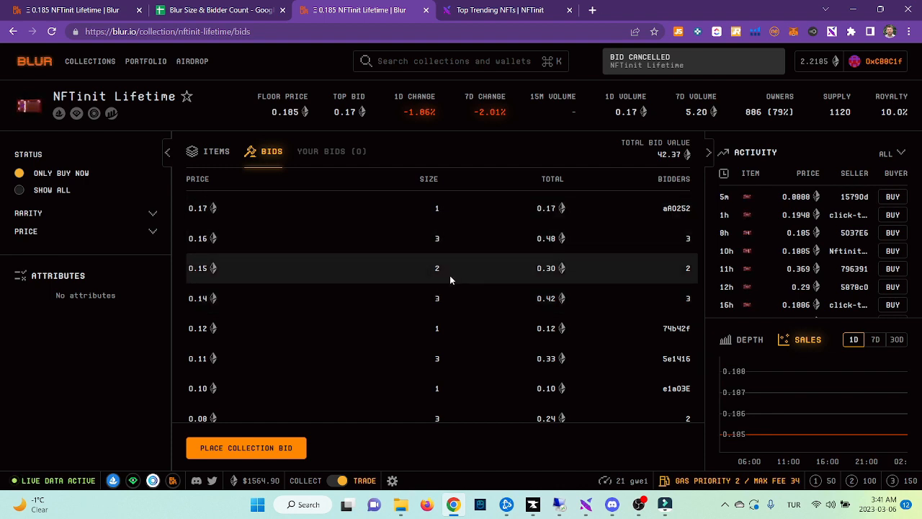
pyautogui.moveTo(407, 237)
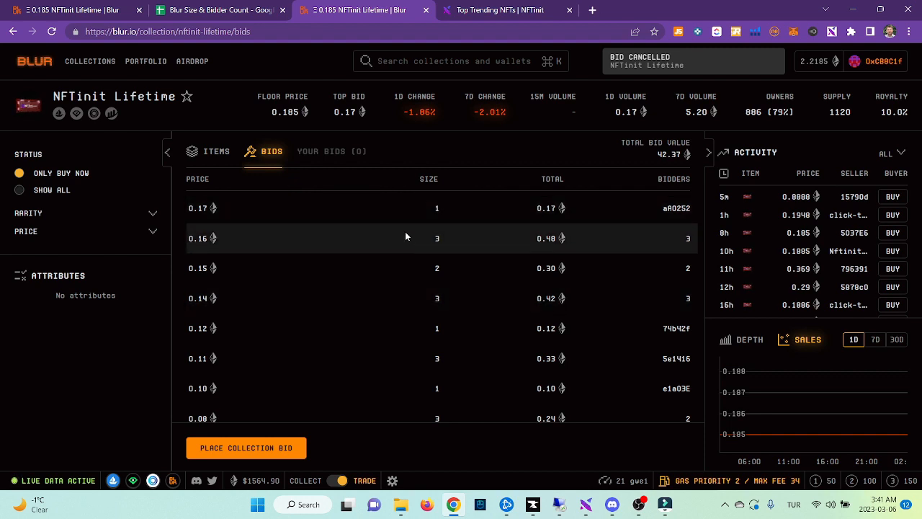
pyautogui.moveTo(426, 259)
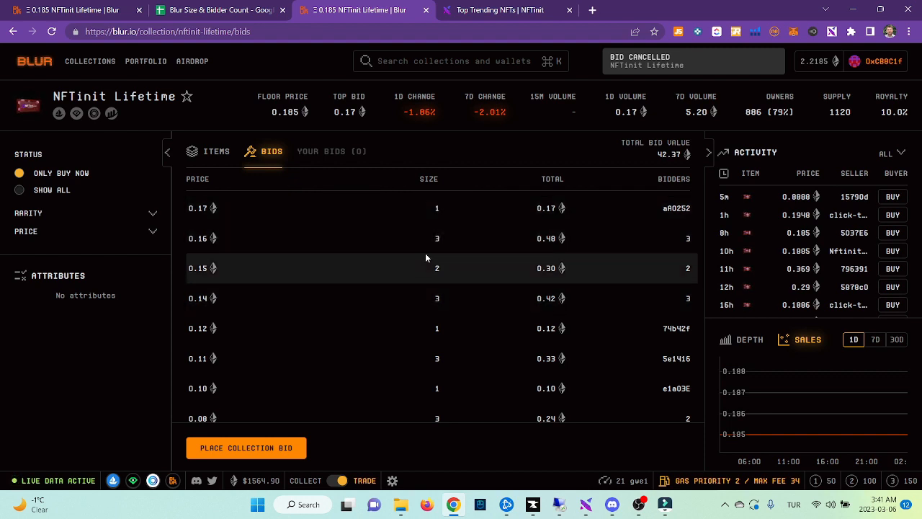
pyautogui.moveTo(449, 298)
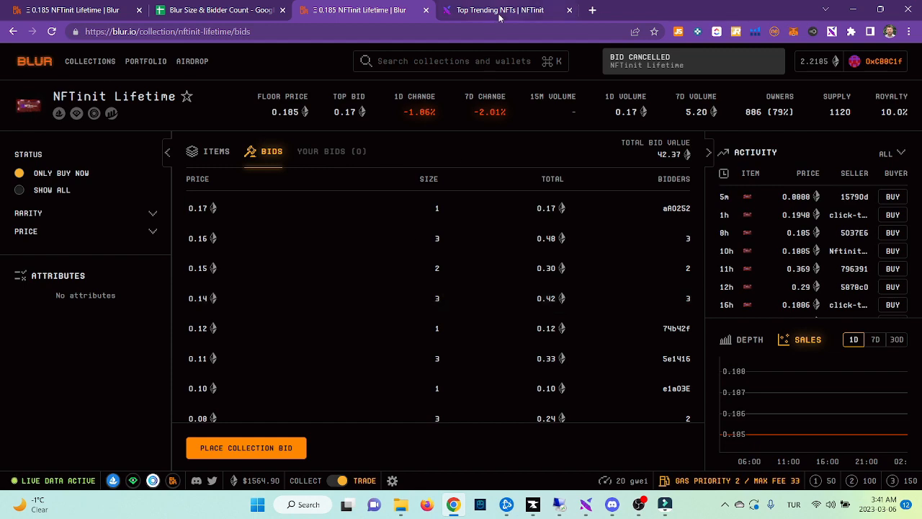
# Confirm the 'Bid Cancelled' notice with Your Bids at 0 and the table topping at 0.17, 3 bidders at 0.16.
pyautogui.click(510, 11)
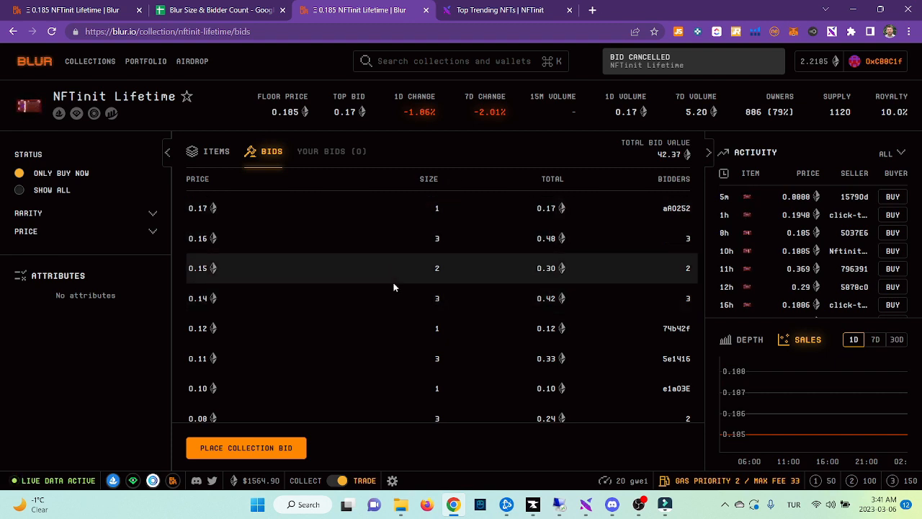
pyautogui.moveTo(387, 340)
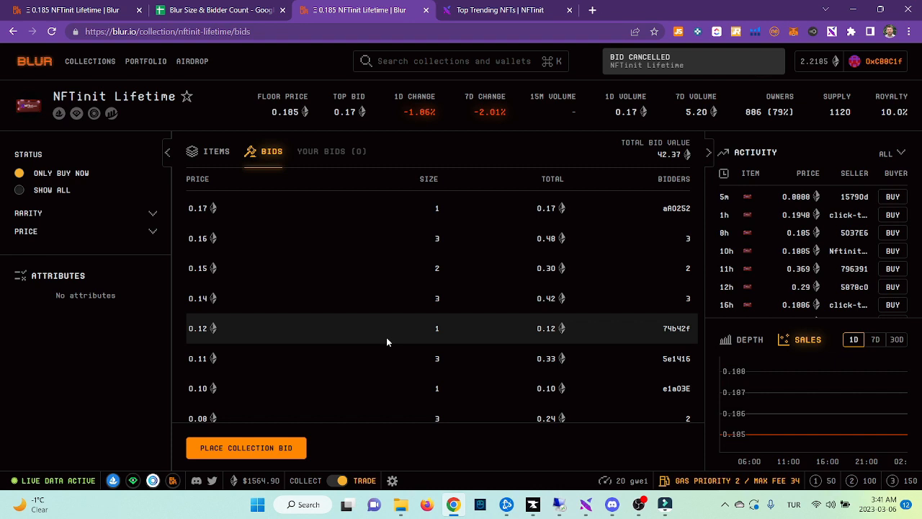
pyautogui.moveTo(344, 331)
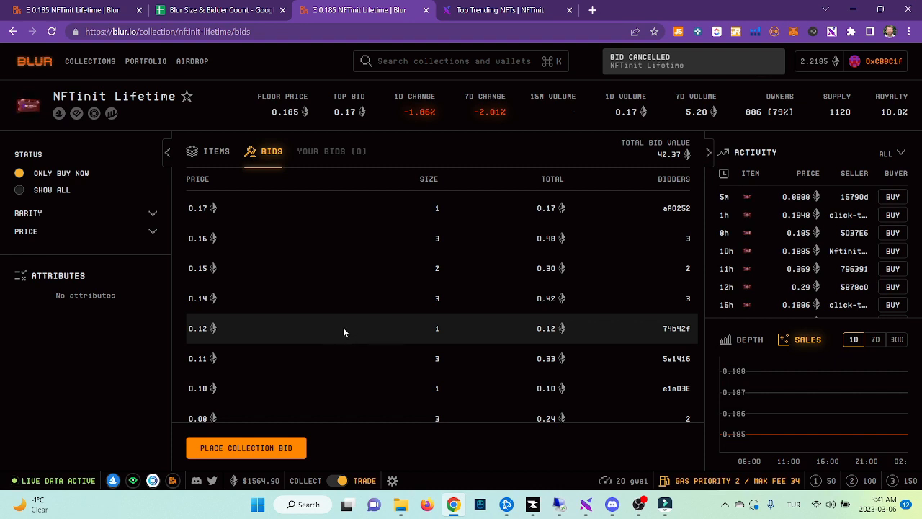
pyautogui.moveTo(375, 360)
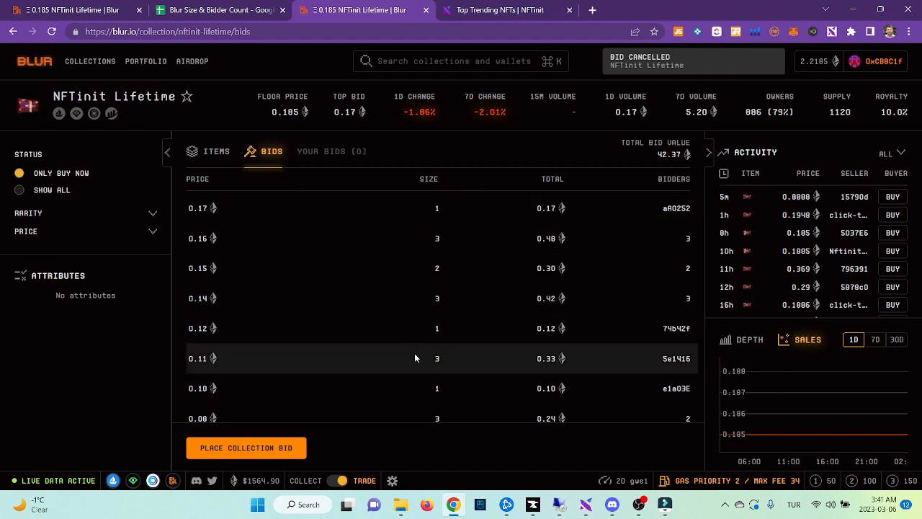
pyautogui.moveTo(452, 282)
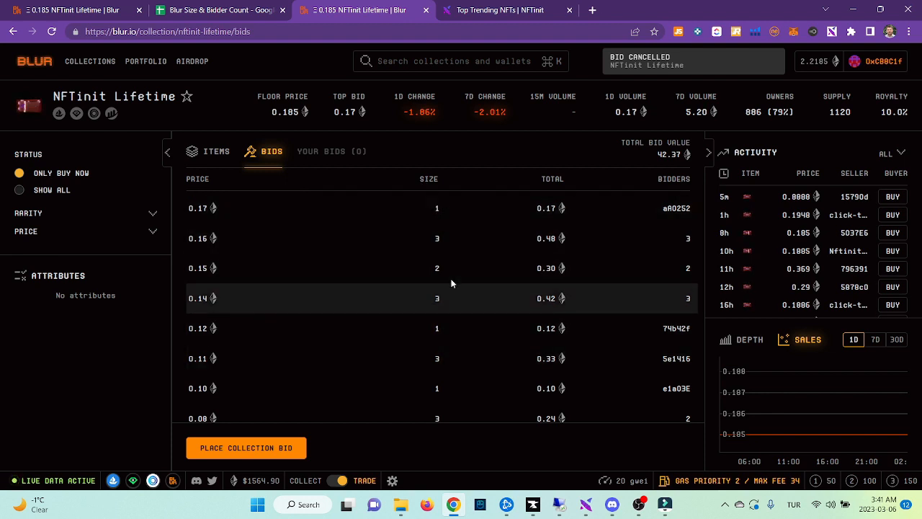
pyautogui.moveTo(446, 238)
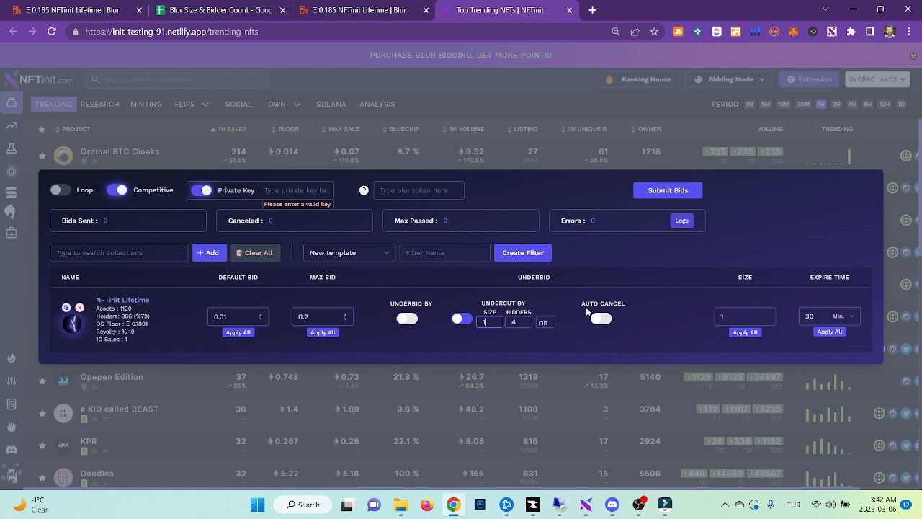
pyautogui.moveTo(605, 279)
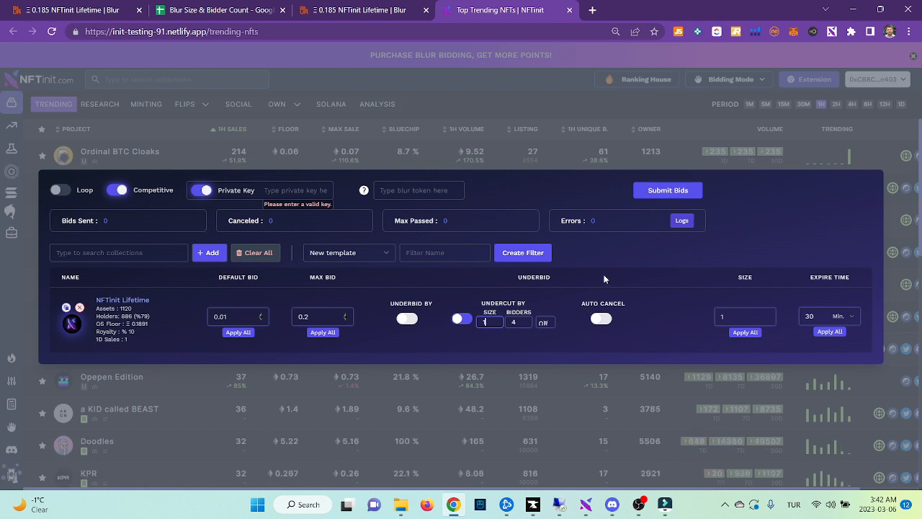